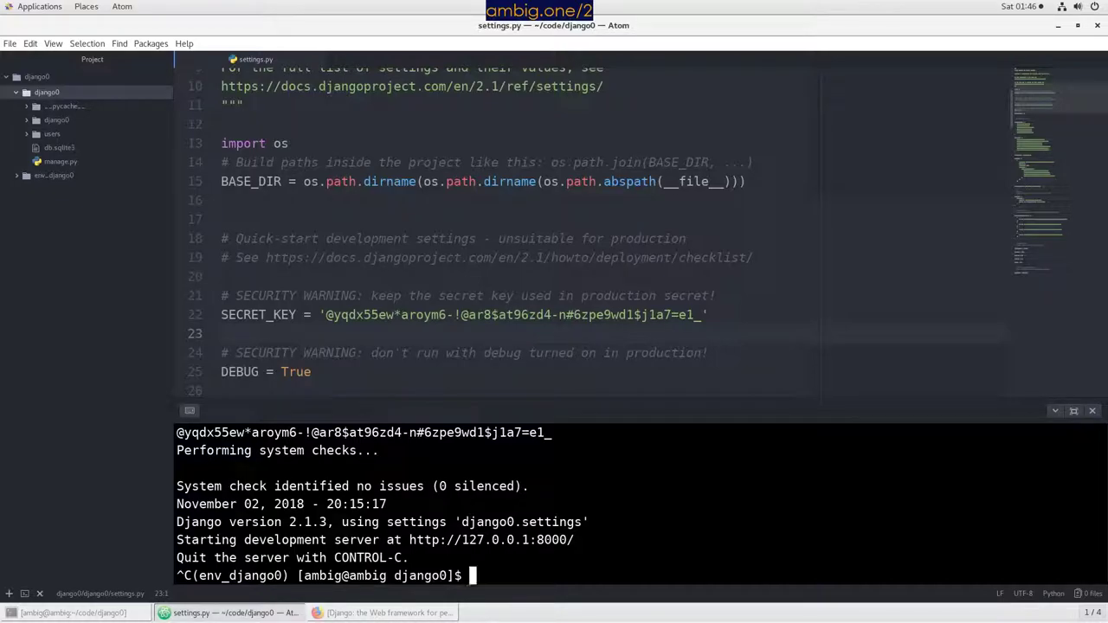
mouse_move(984, 326)
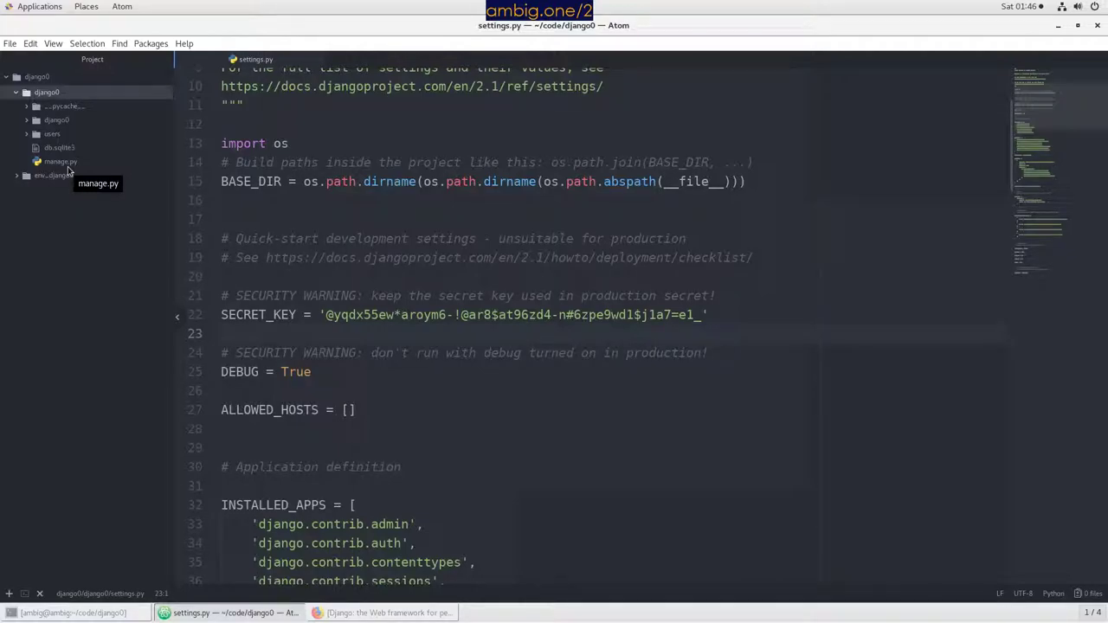
mouse_move(499, 275)
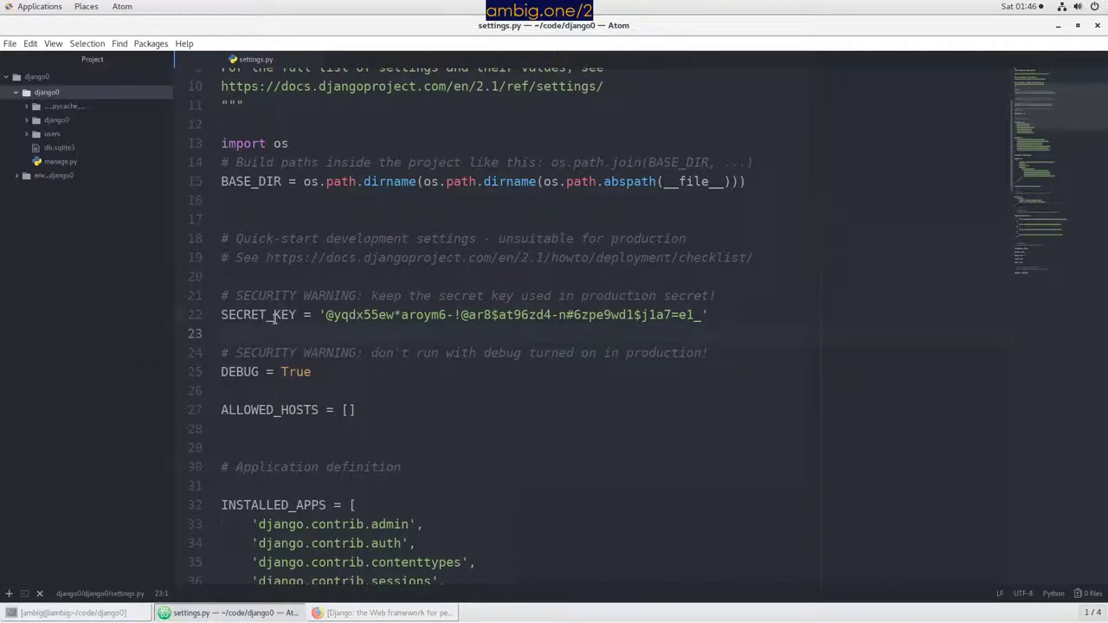
Highlight the SECRET_KEY line in settings.py and place the cursor after its value
double_click(258, 315)
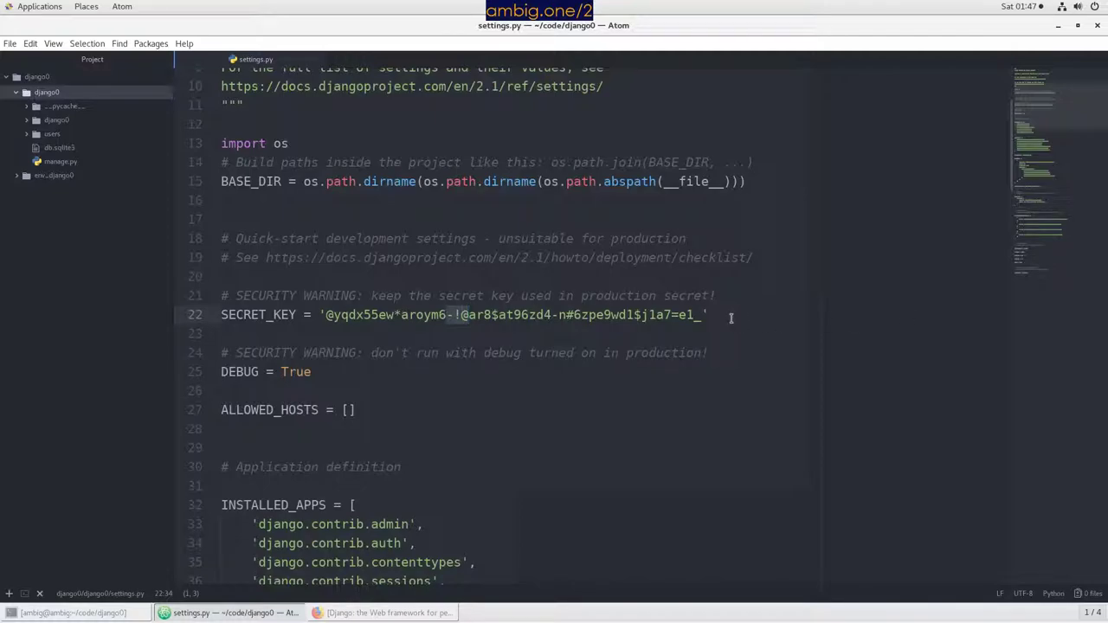
left_click(709, 315)
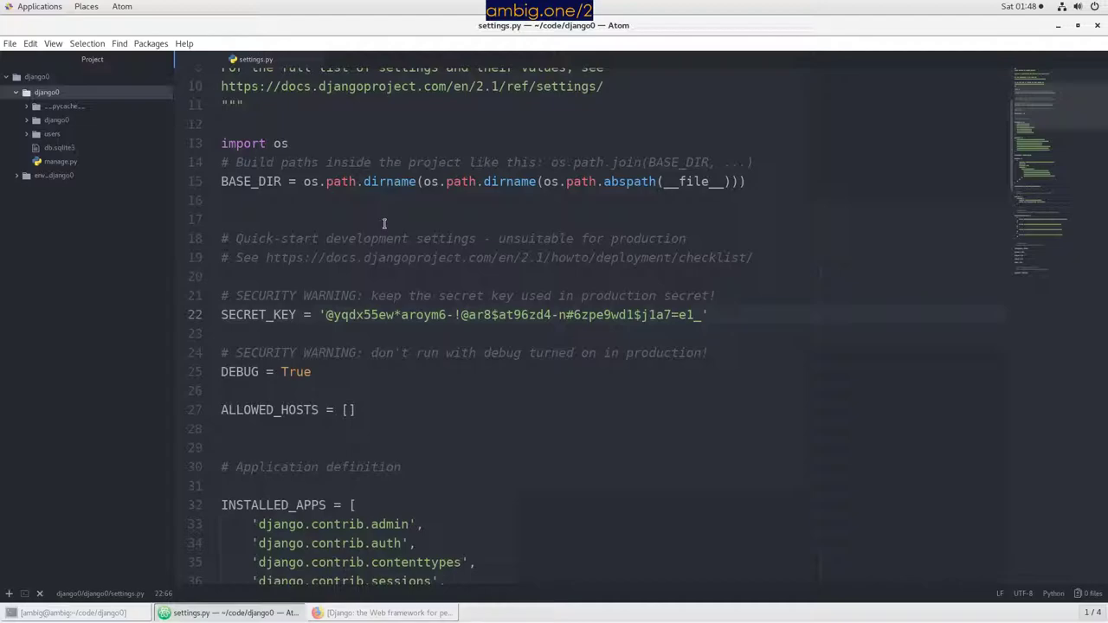
left_click(699, 315)
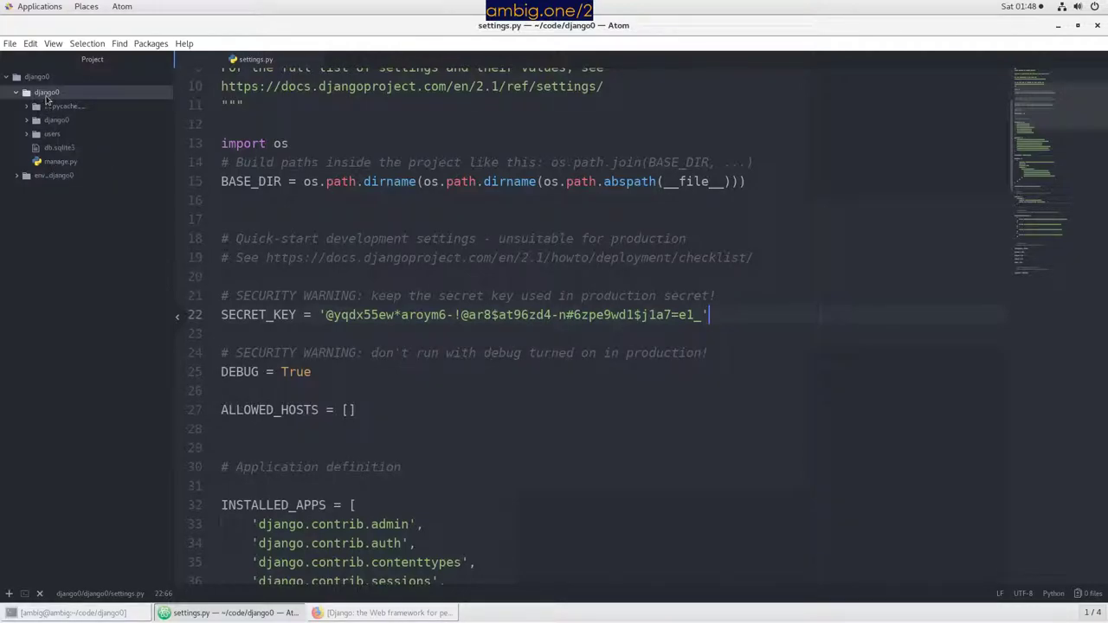
Create an empty django0/config.py file, then return to settings.py
left_click(47, 92)
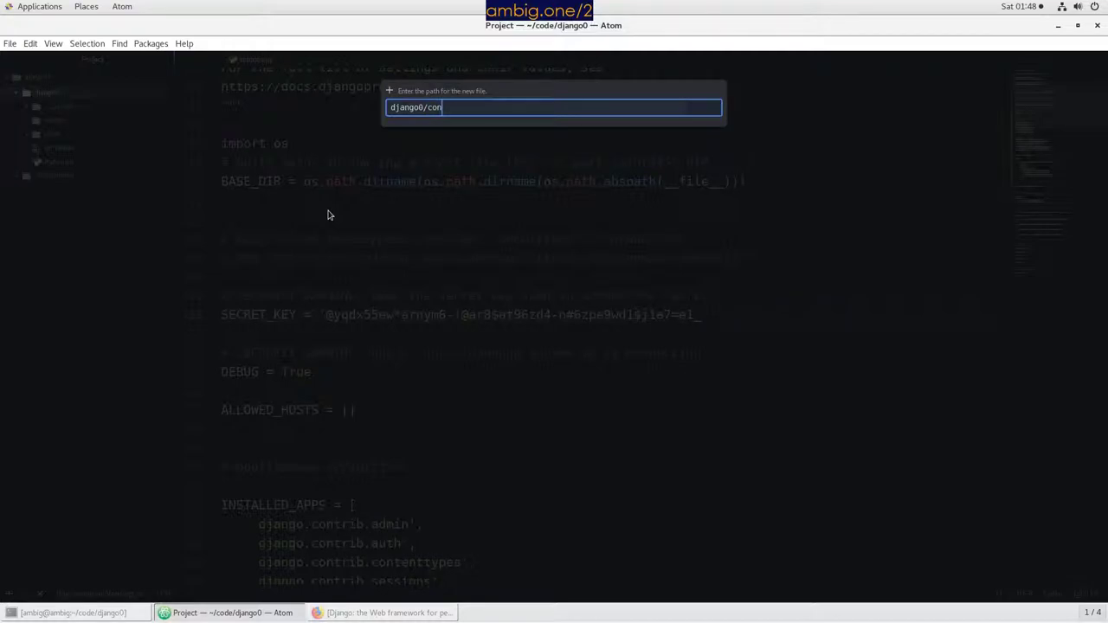
key("Return")
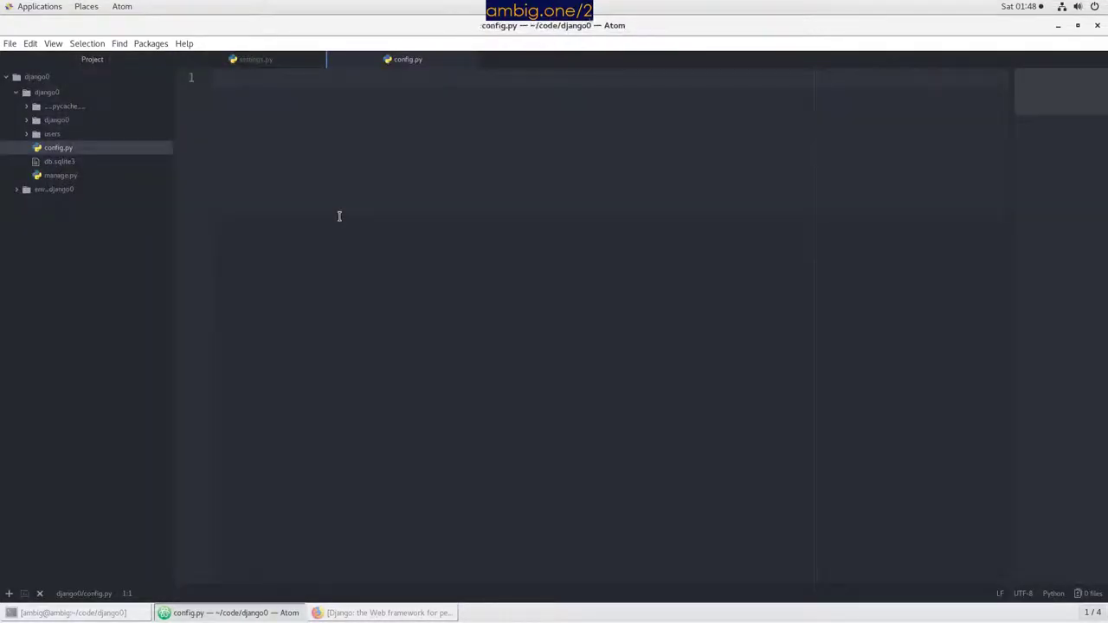
mouse_move(61, 177)
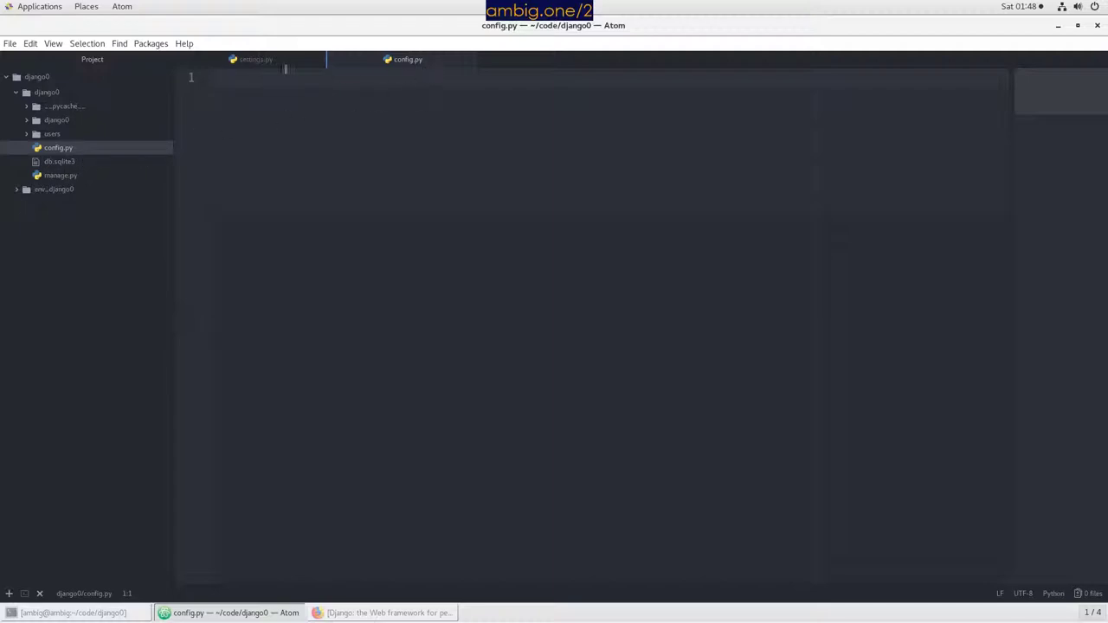
left_click(256, 59)
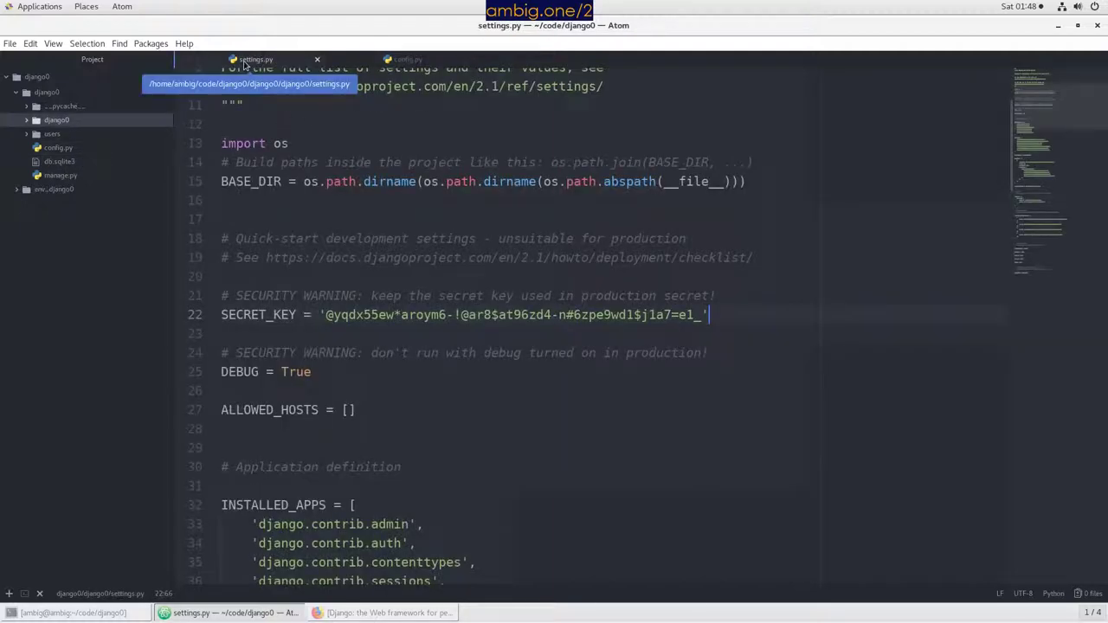
Add print(SECRET_KEY) under the key and run python manage.py runserver to show it
left_click(233, 332)
type("print(")
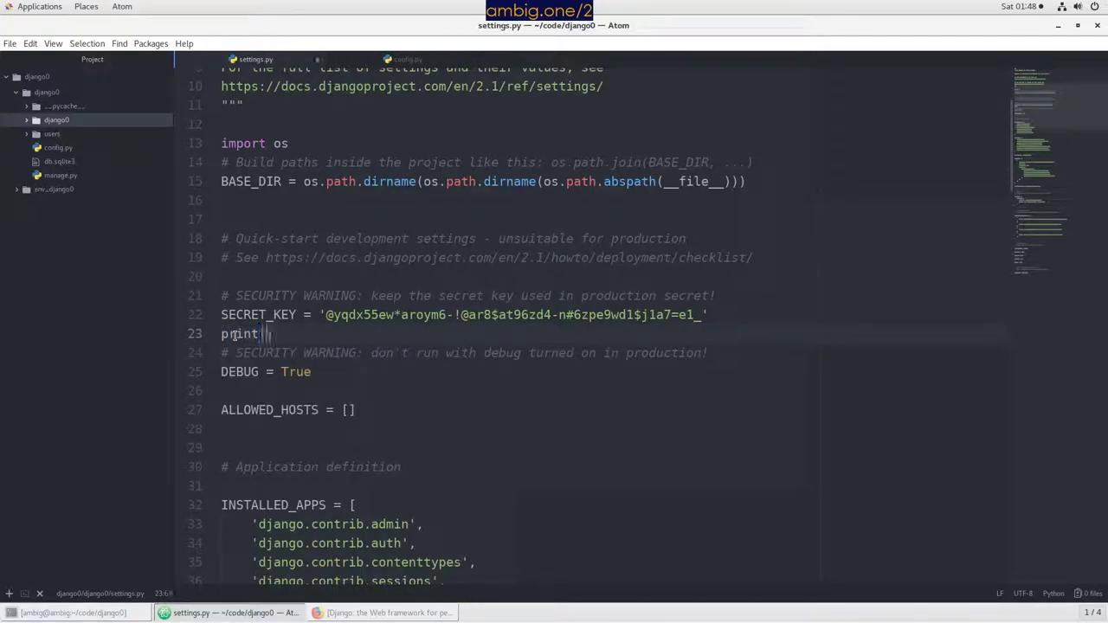
type("(S")
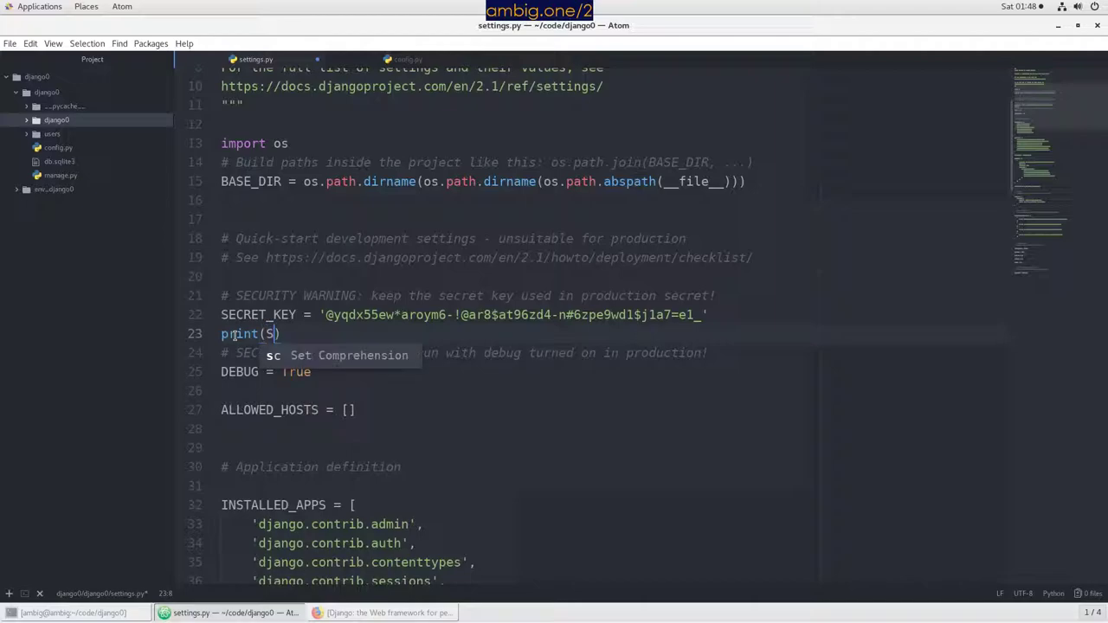
type("ECRET_KEY")
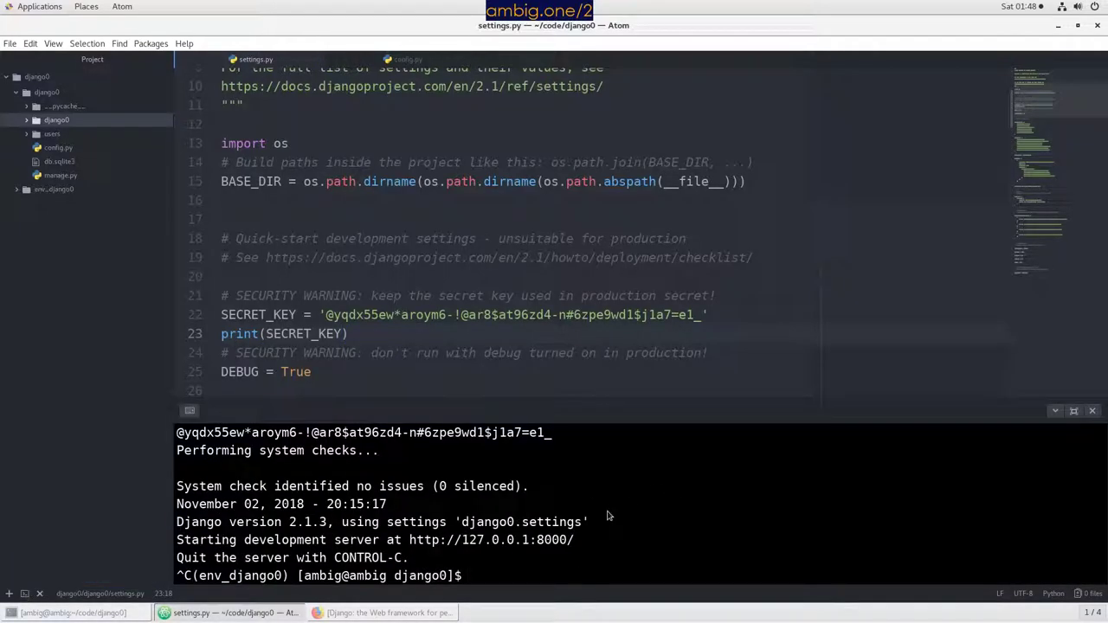
type("python manage.py runserver")
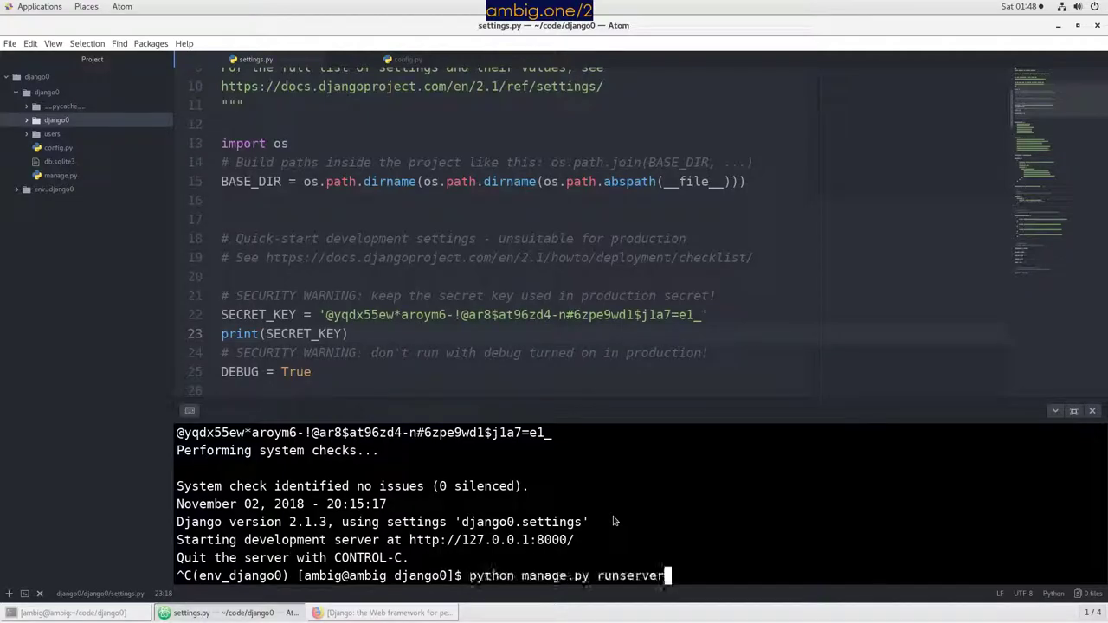
key("Return")
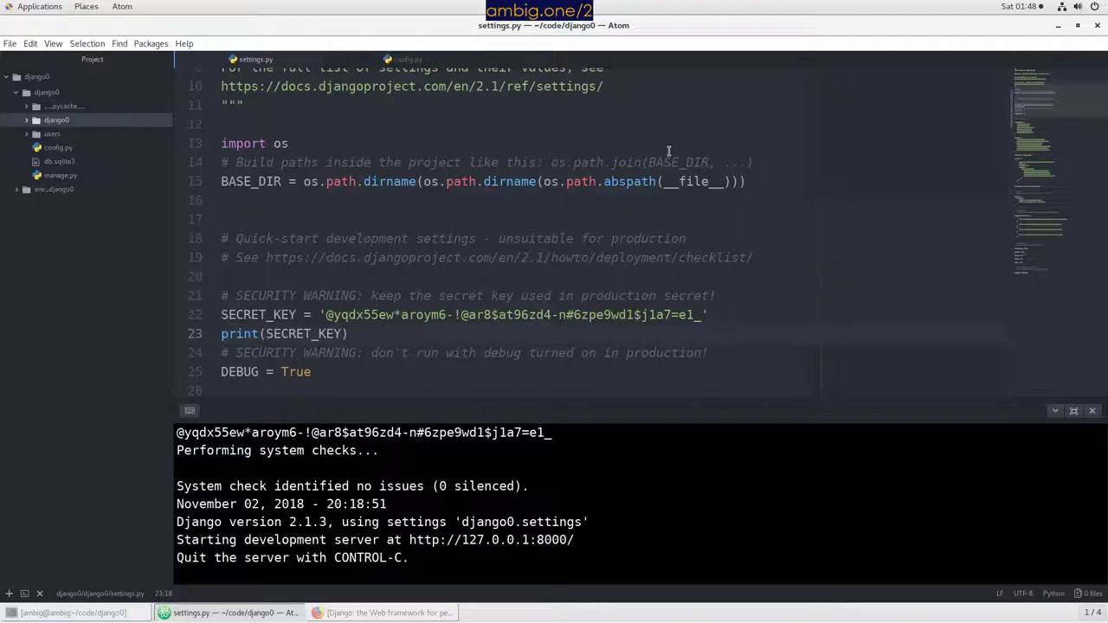
mouse_move(575, 256)
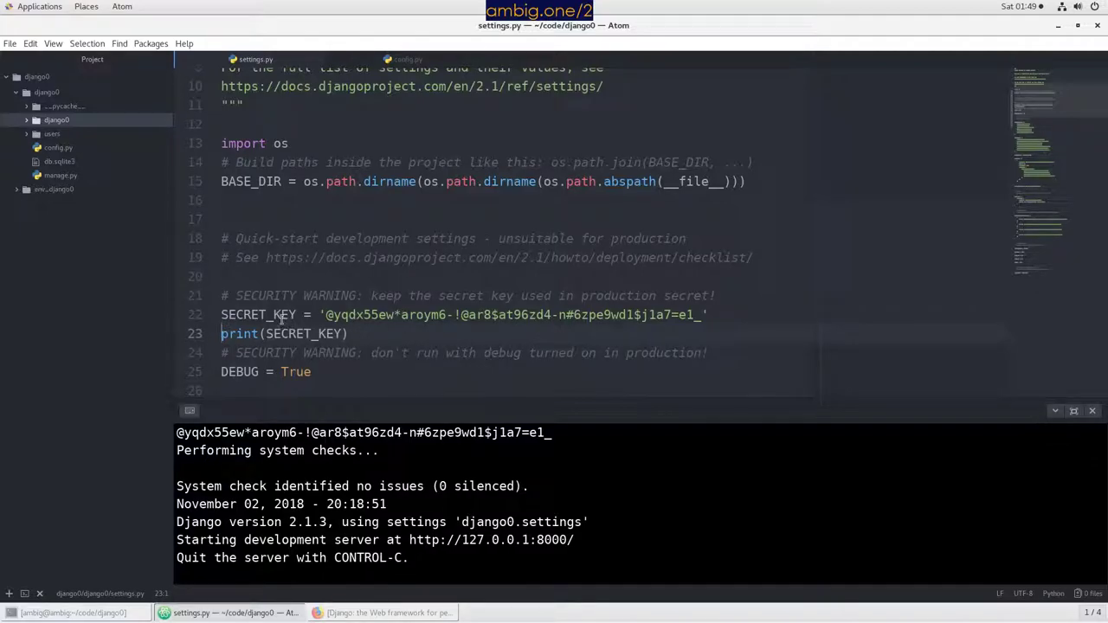
Stop the development server with Ctrl+C and clear the terminal
double_click(256, 315)
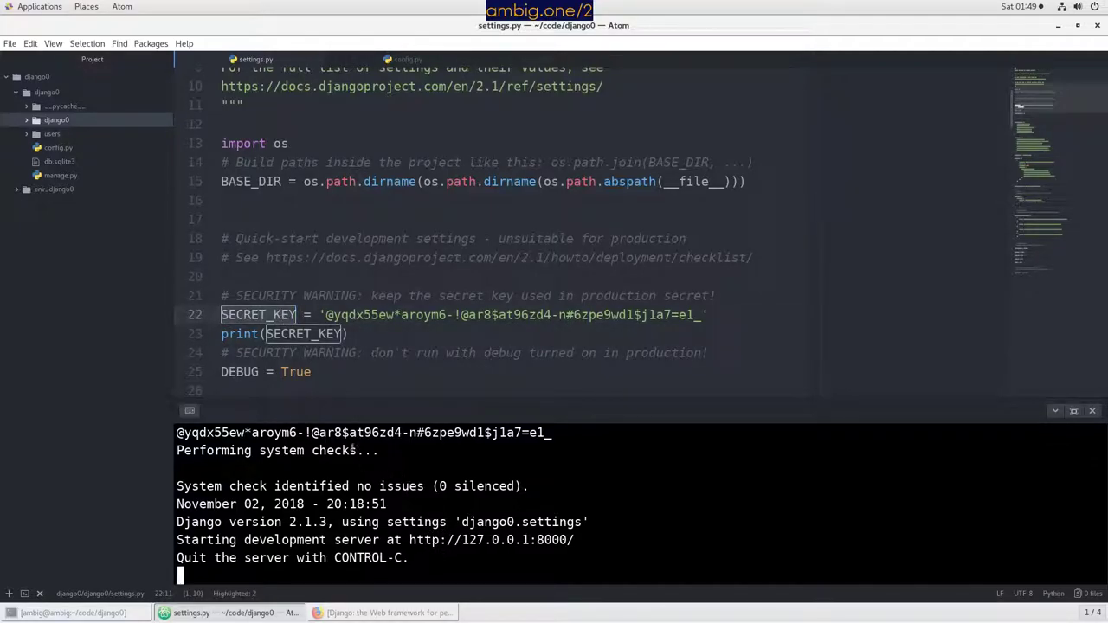
mouse_move(995, 464)
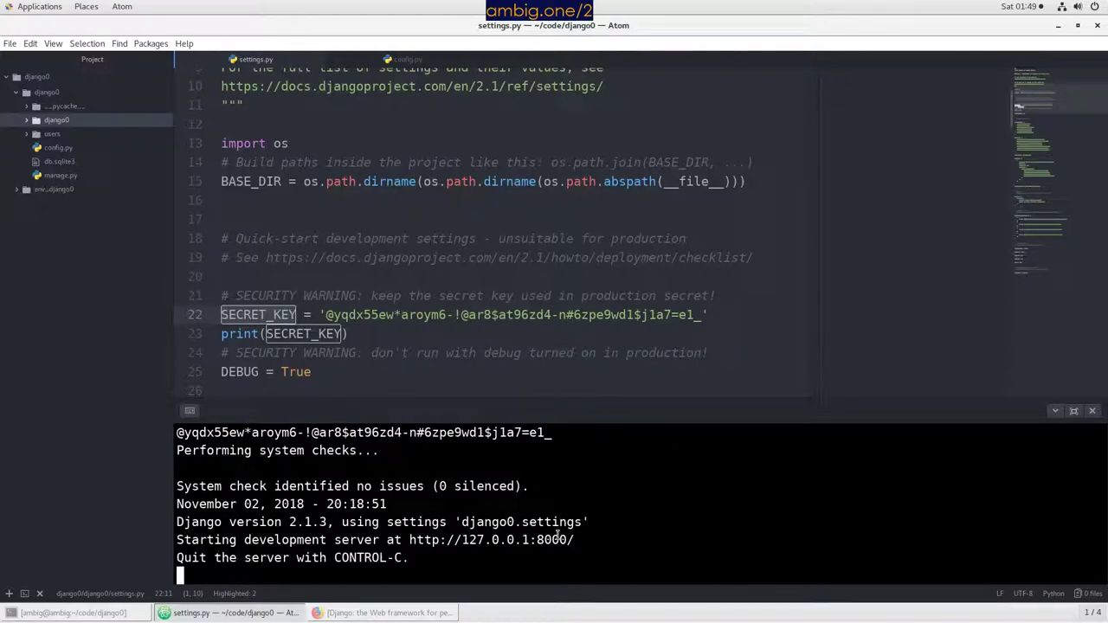
key("ctrl+c")
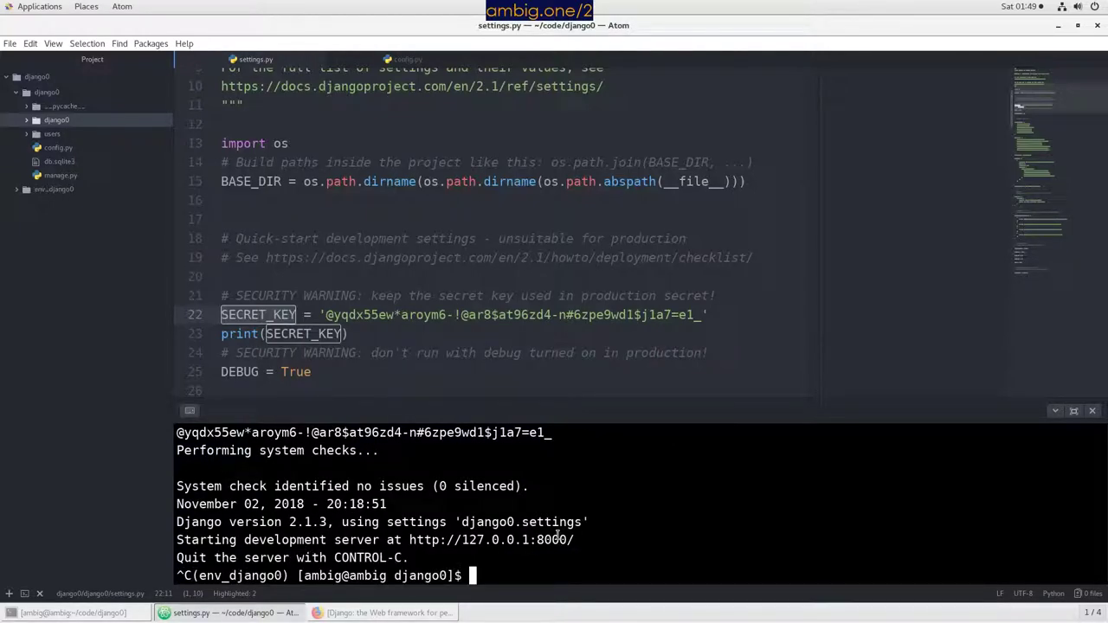
type("CLEAR")
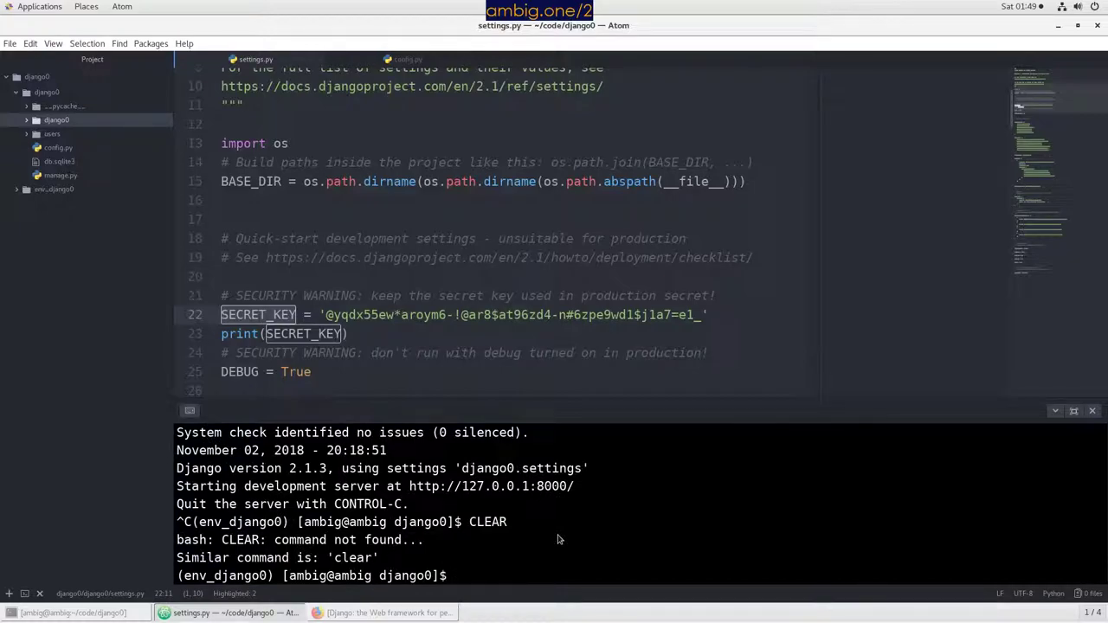
type("clear")
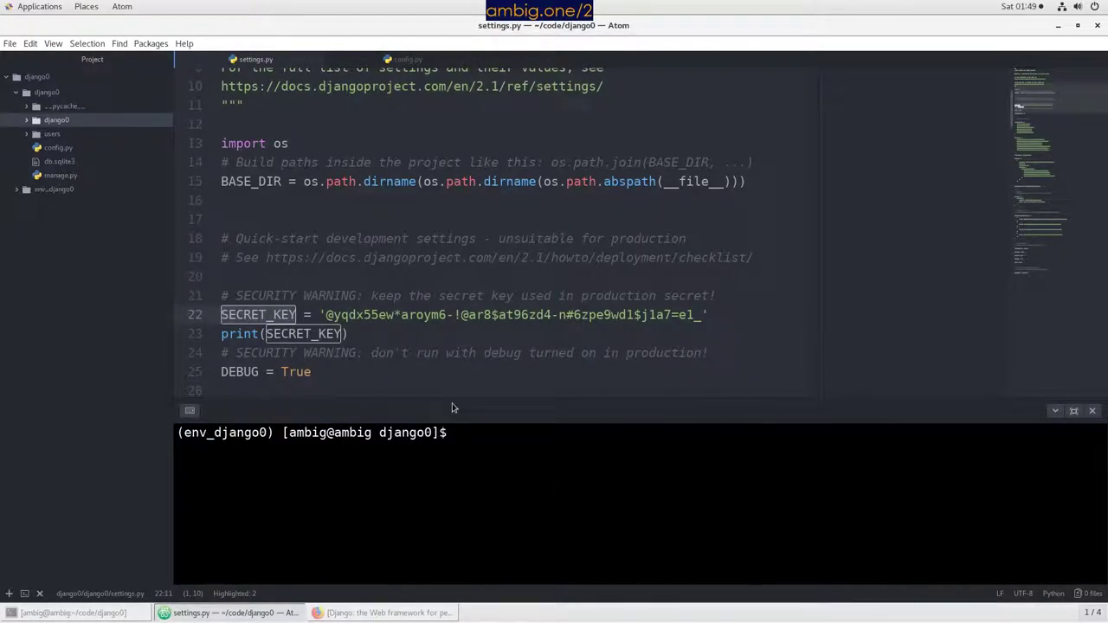
Move the SECRET_KEY assignment into config.py and comment it out in settings.py
left_click(350, 332)
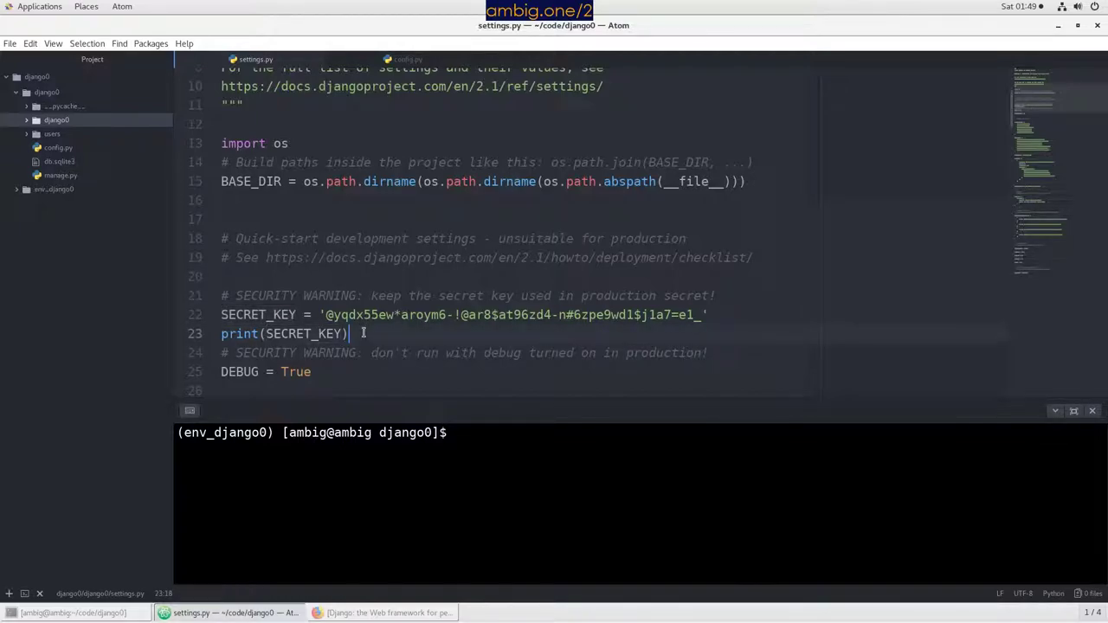
mouse_move(724, 321)
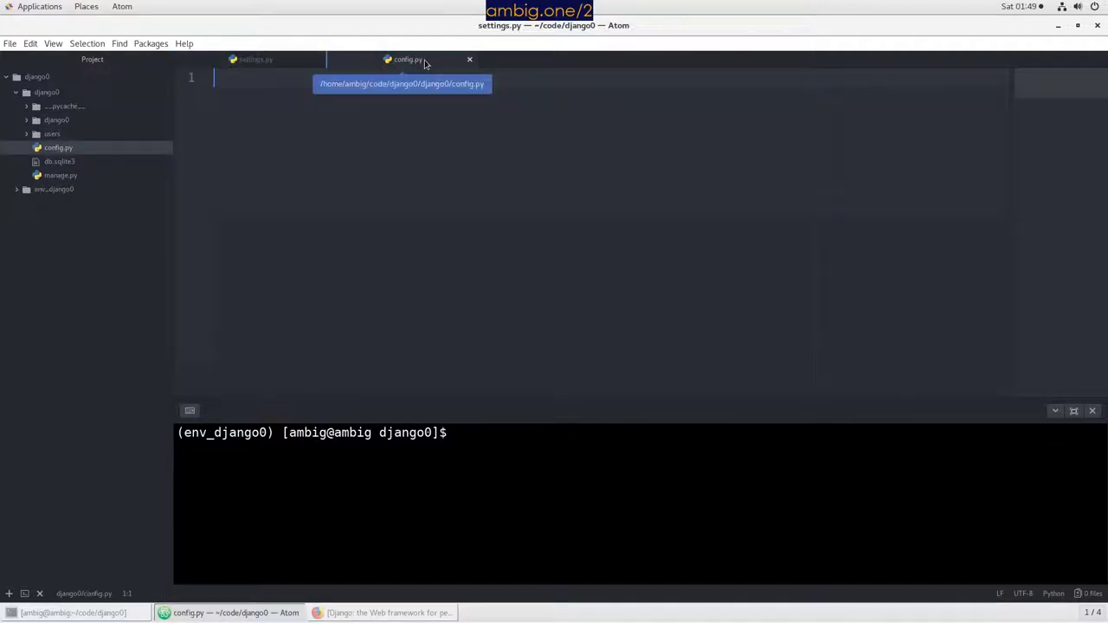
left_click(251, 58)
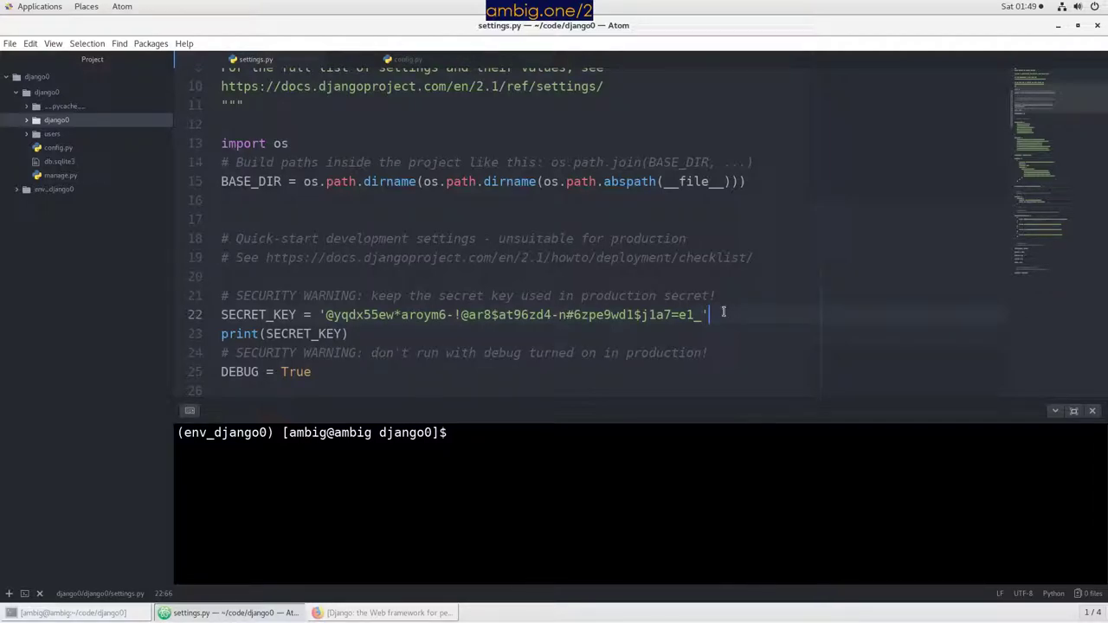
key("ctrl+/")
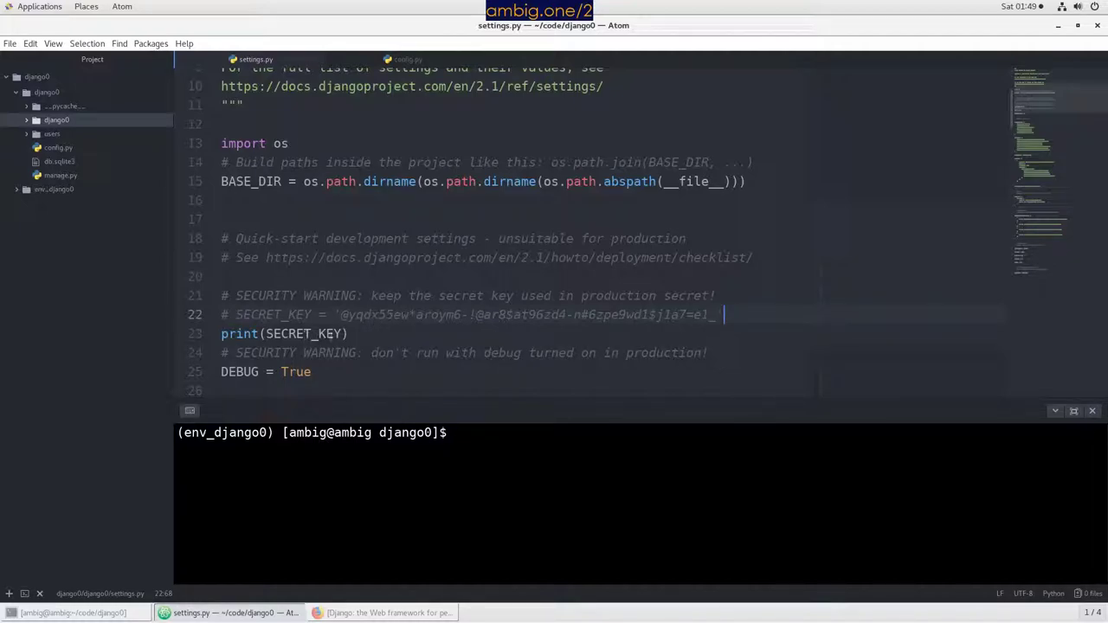
mouse_move(535, 471)
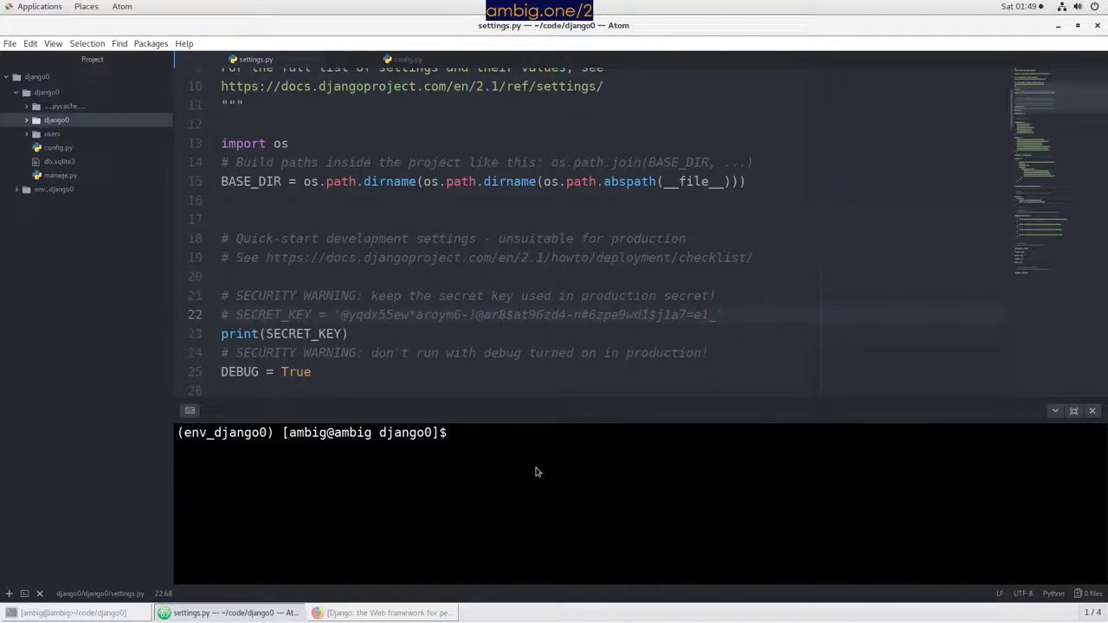
Run python manage.py runserver to show the NameError for the missing SECRET_KEY
type("clear")
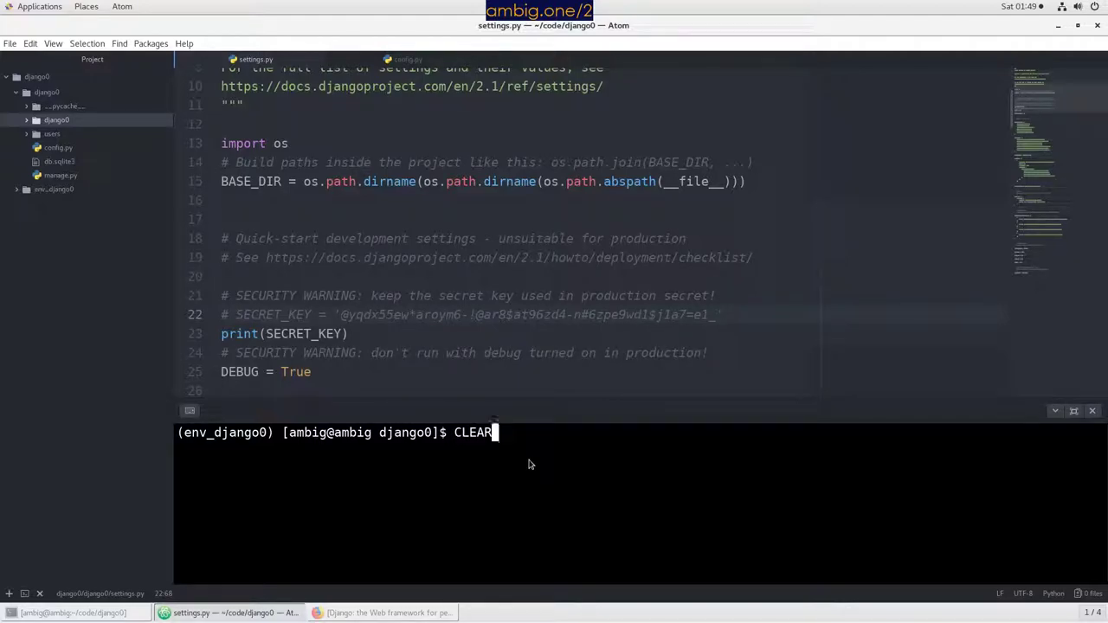
type("python manage.py runserver")
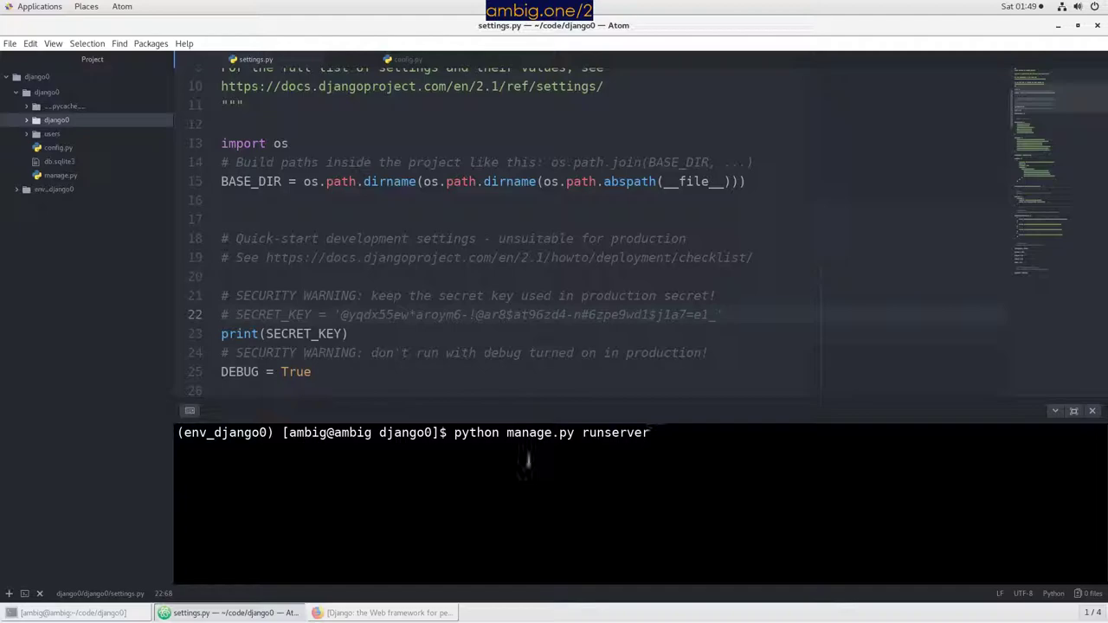
key("Return")
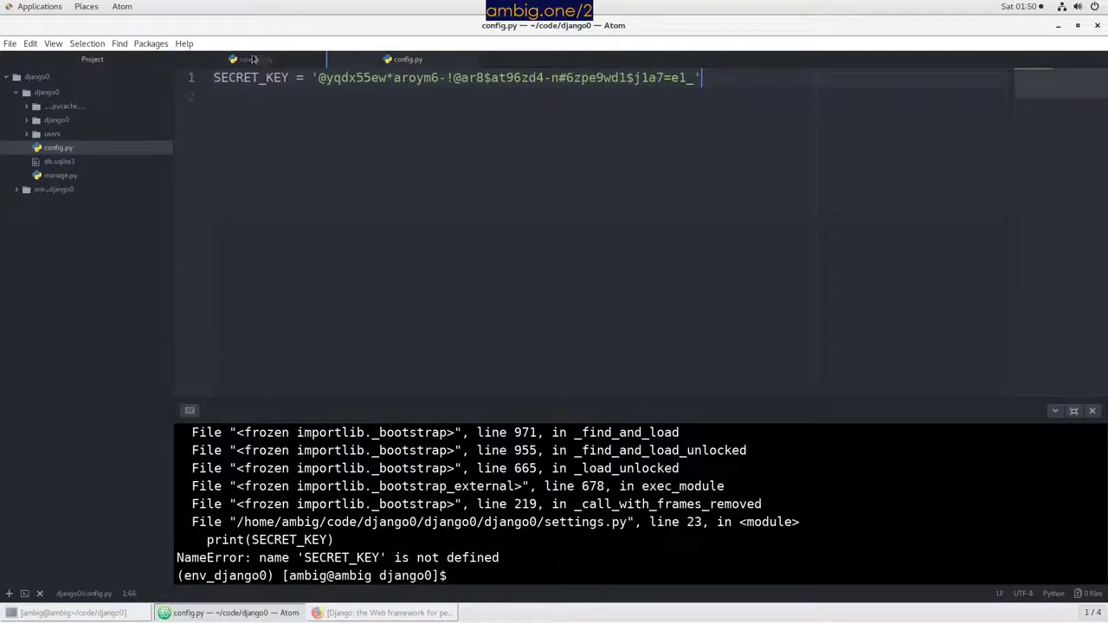
Add 'from config import *' under import os and run the dev server, then stop it
left_click(257, 59)
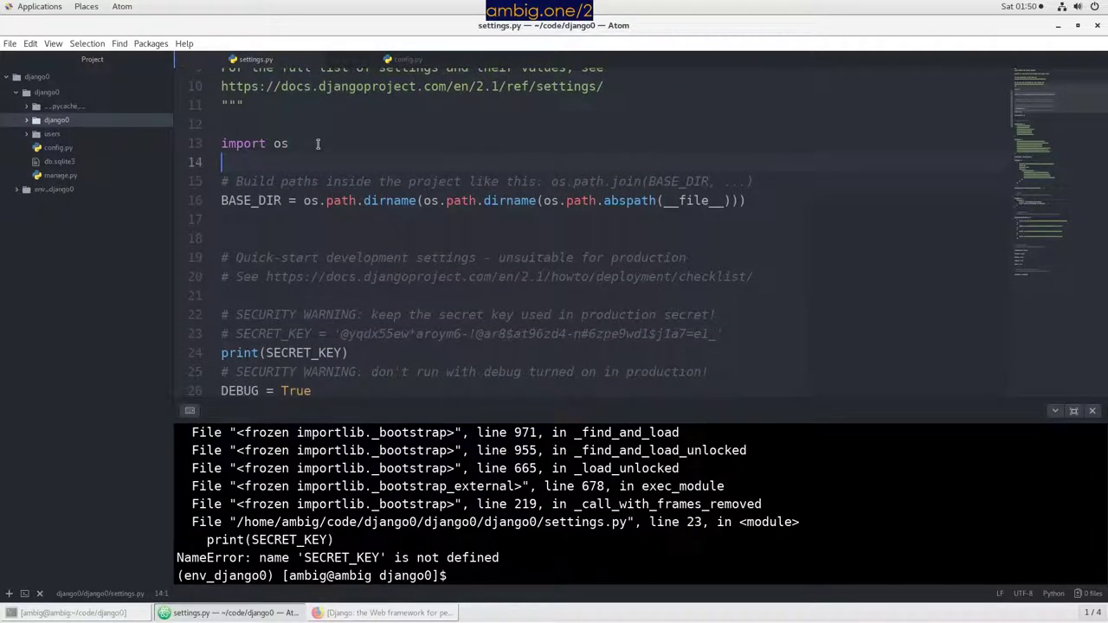
type("from")
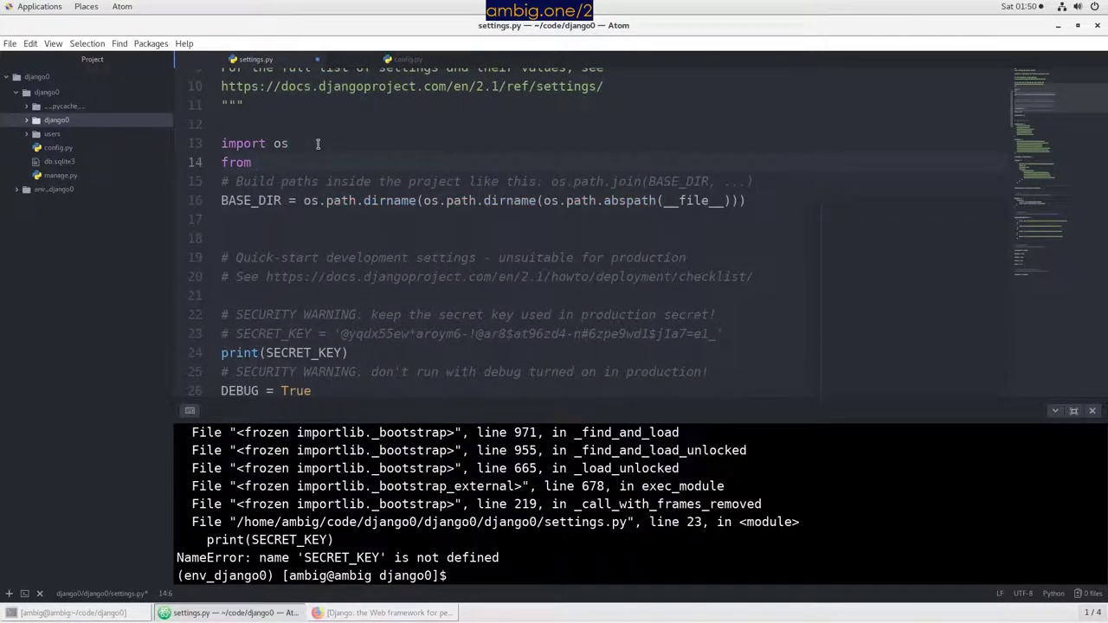
type("config import")
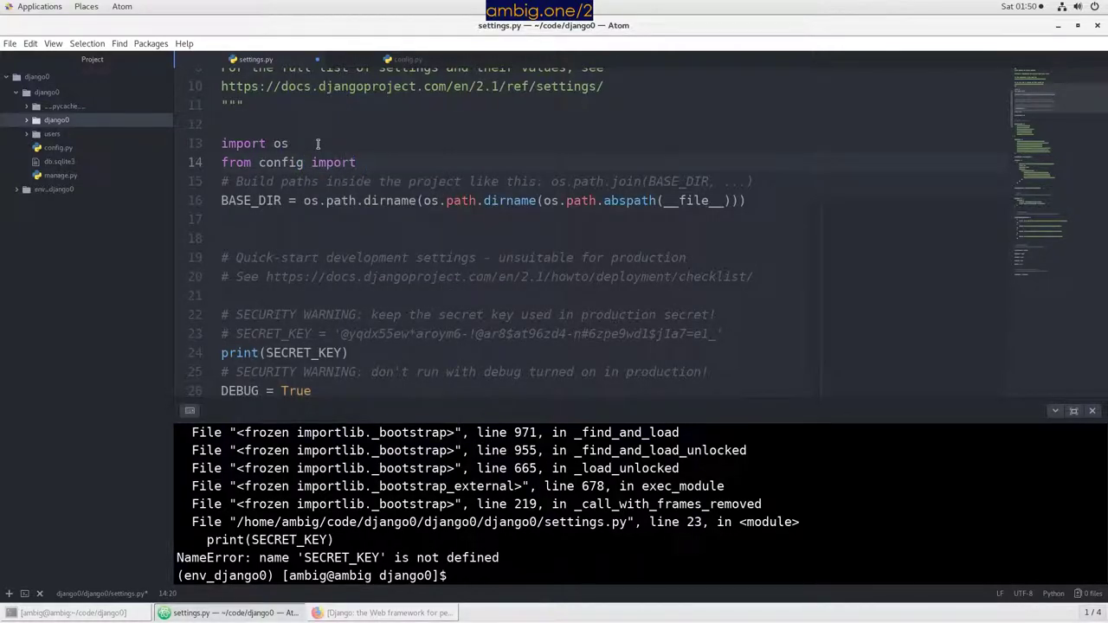
type("*")
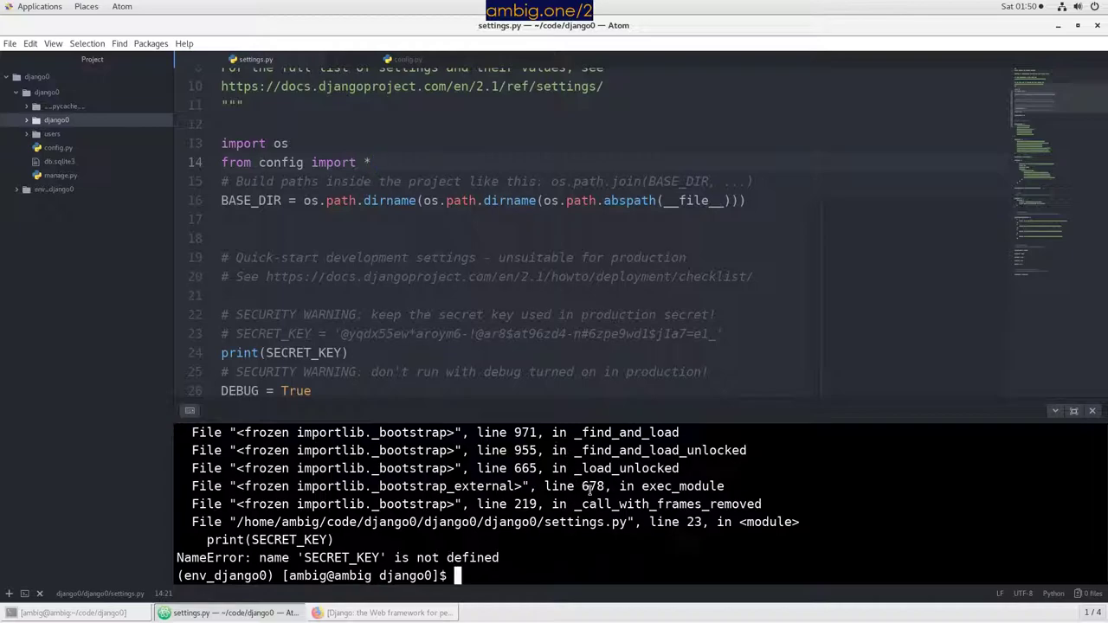
type("python manage.py runserver")
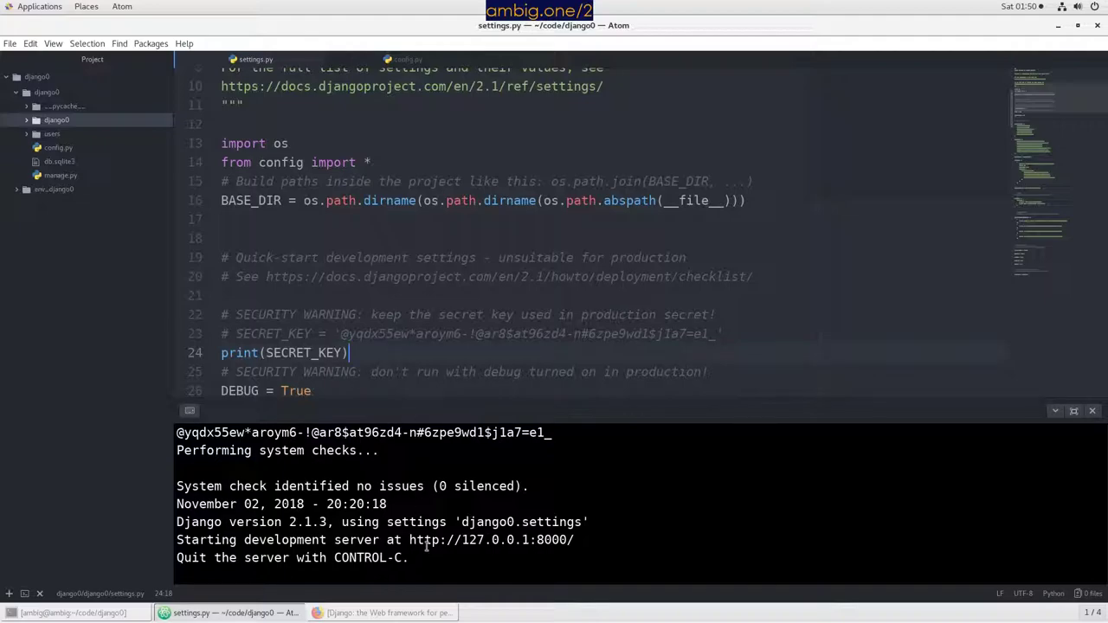
key("ctrl+c")
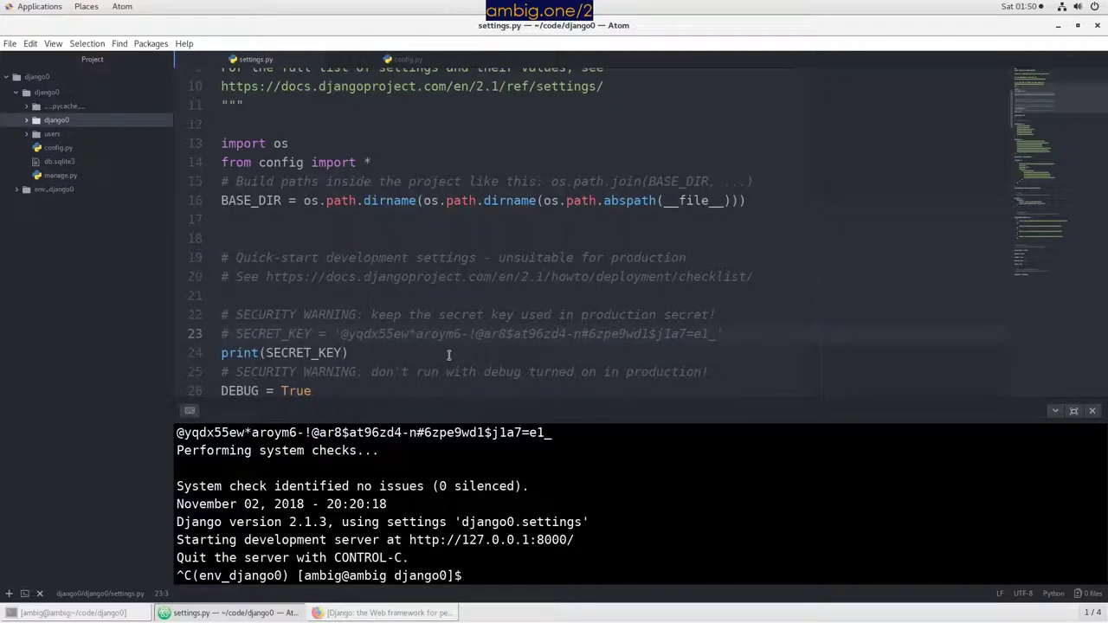
Replace the key line with SECRET_KEY = SECRET_KEY and remove the print line
key("BackSpace")
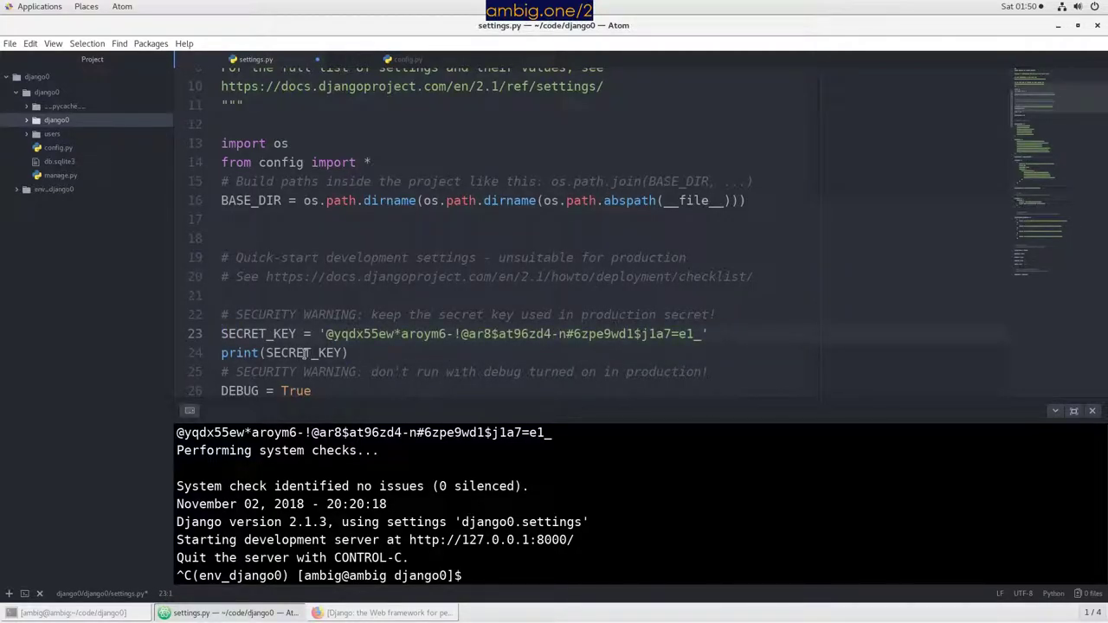
double_click(303, 353)
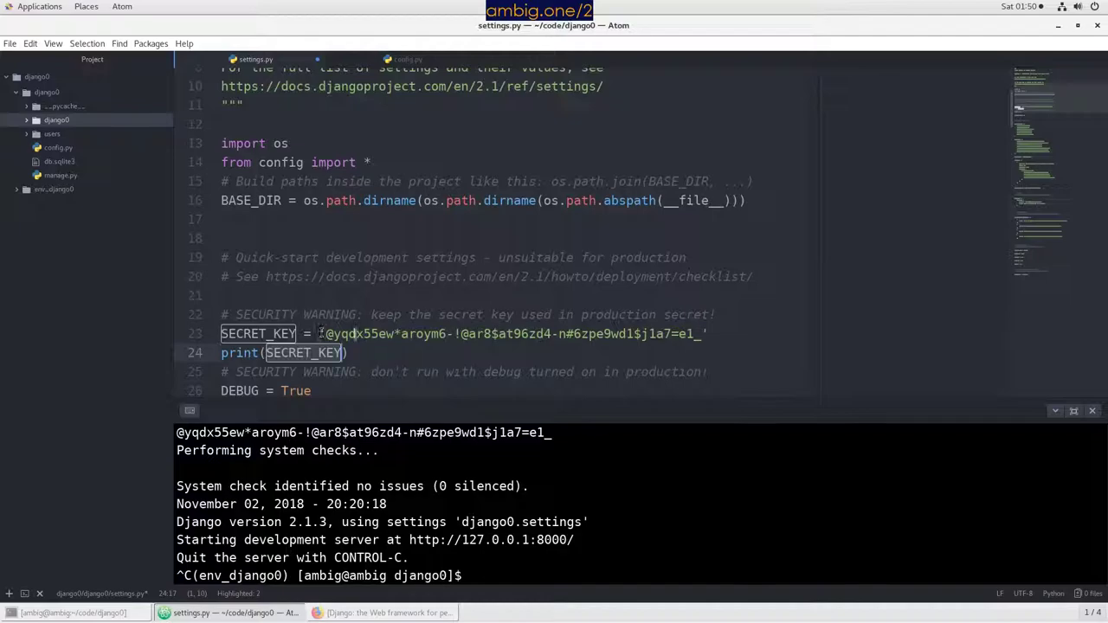
left_click(709, 333)
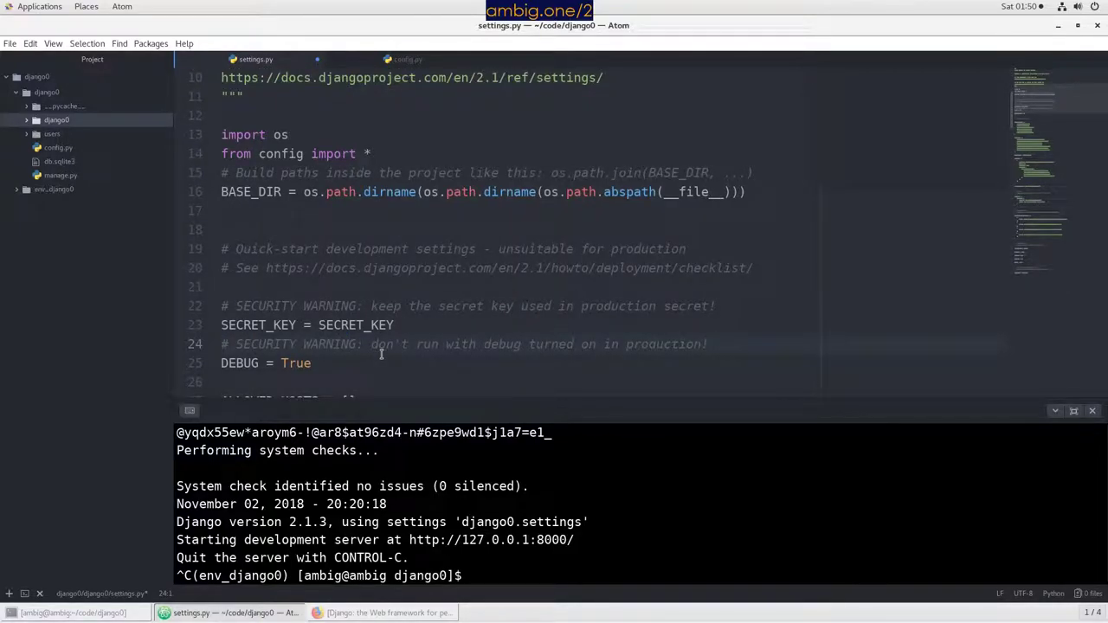
left_click(419, 326)
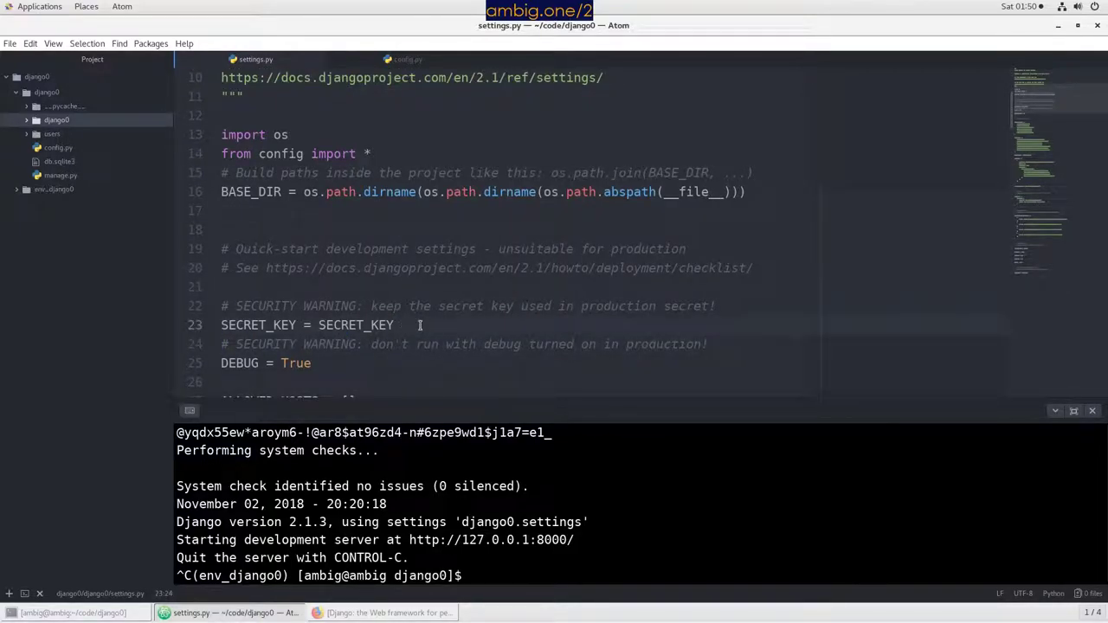
key("Return")
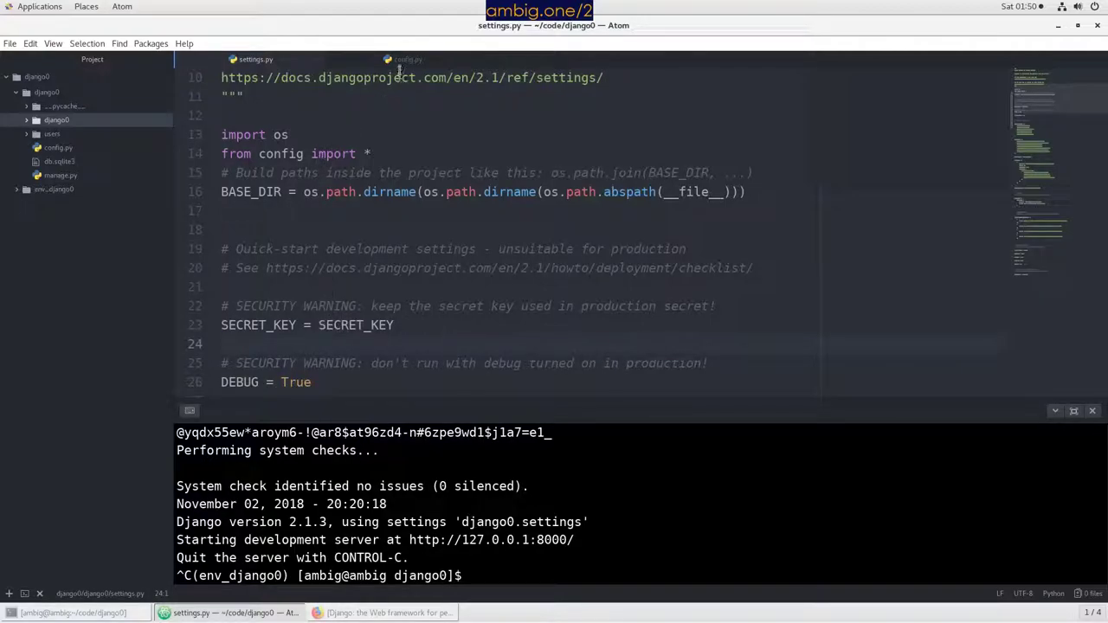
left_click(409, 59)
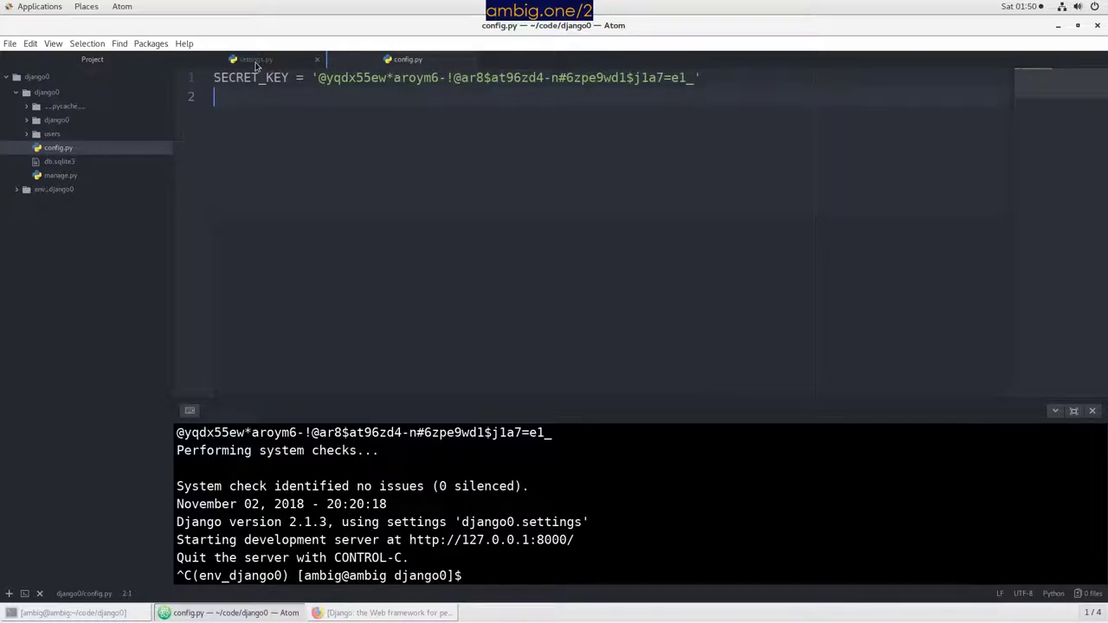
right_click(45, 92)
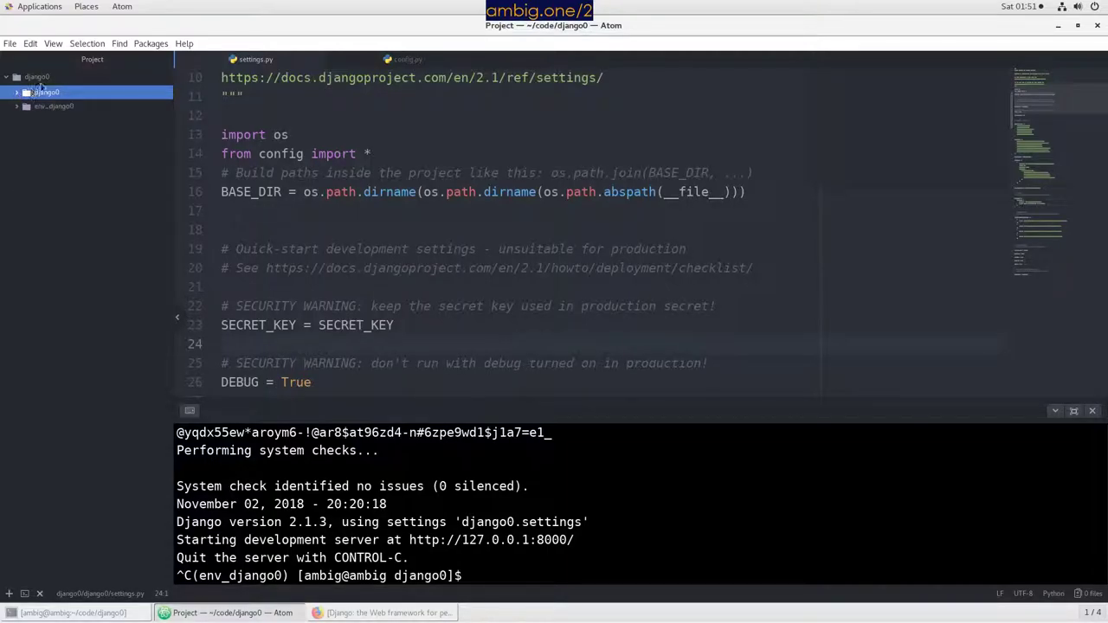
Create a new .gitignore file in the project's top folder
right_click(36, 91)
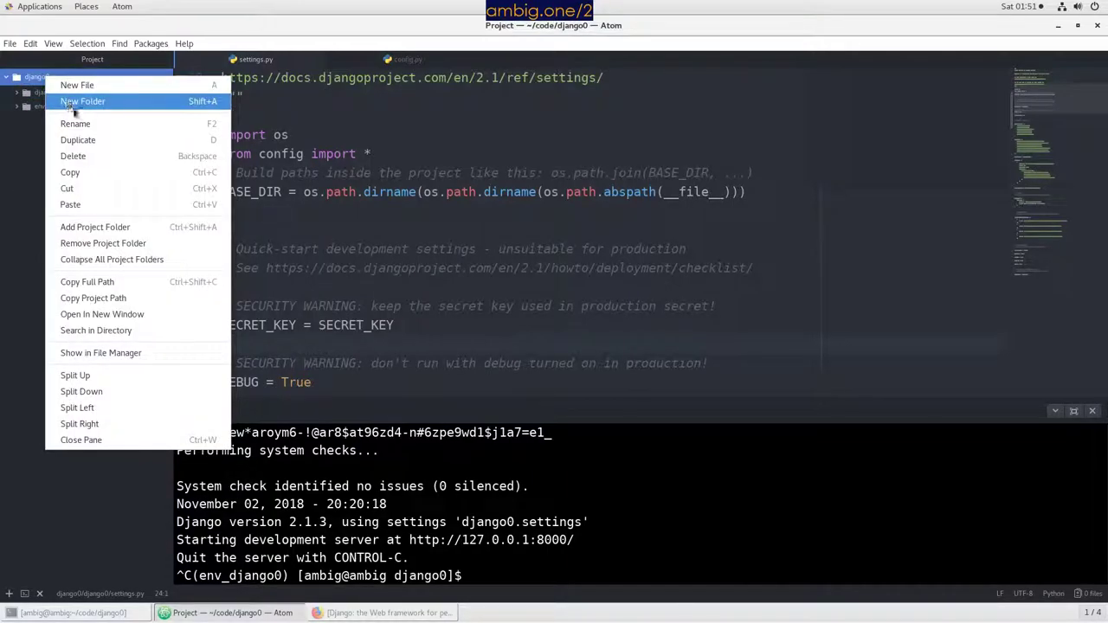
left_click(76, 85)
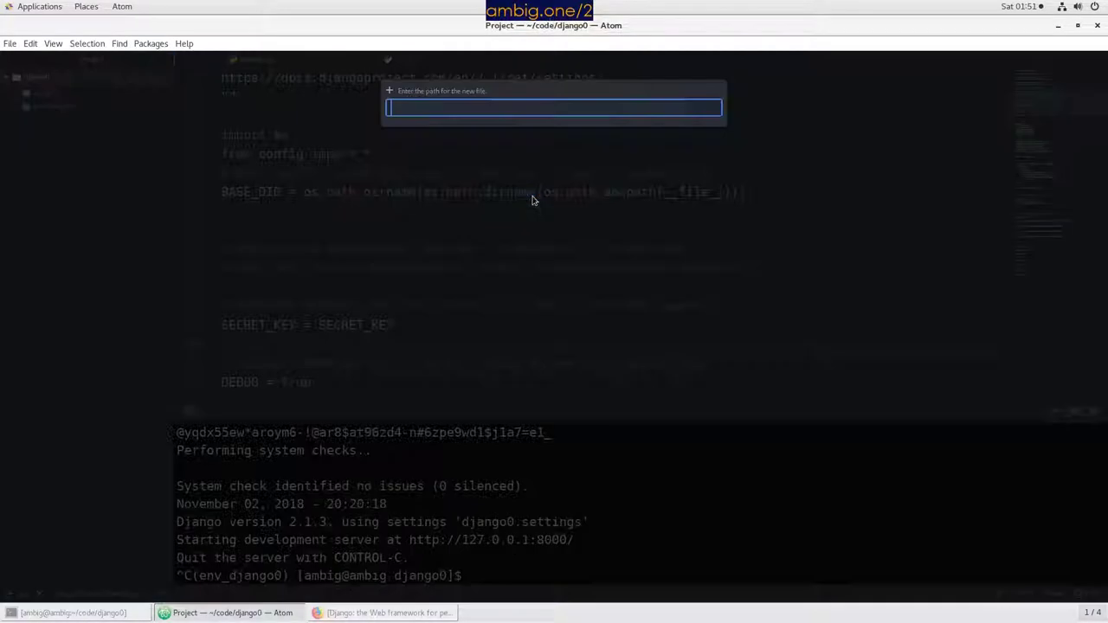
type(".gitign")
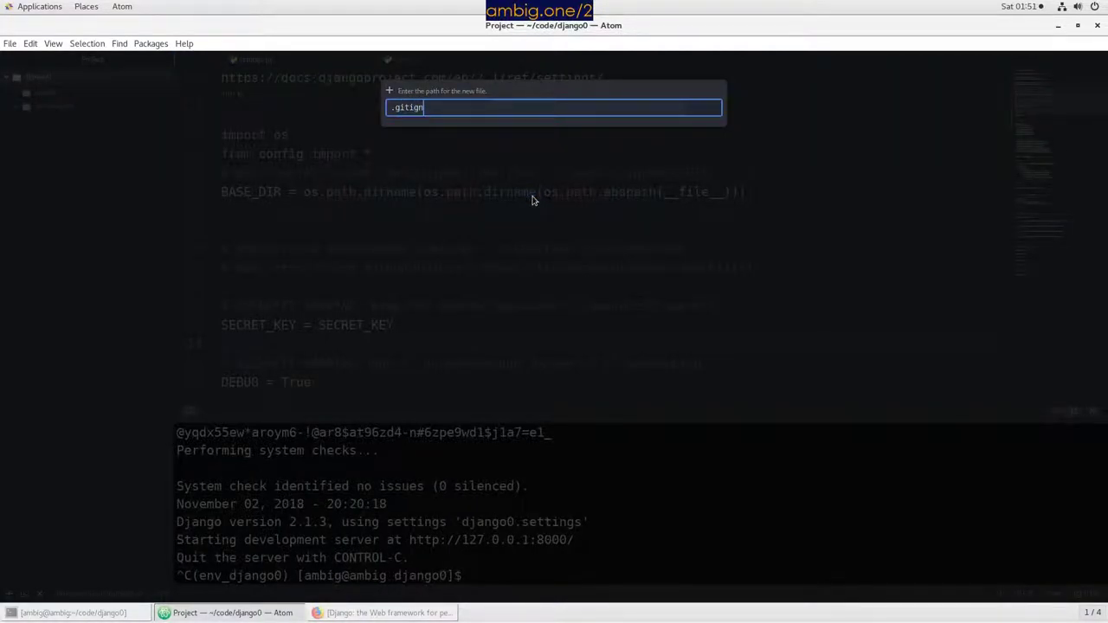
key("Return")
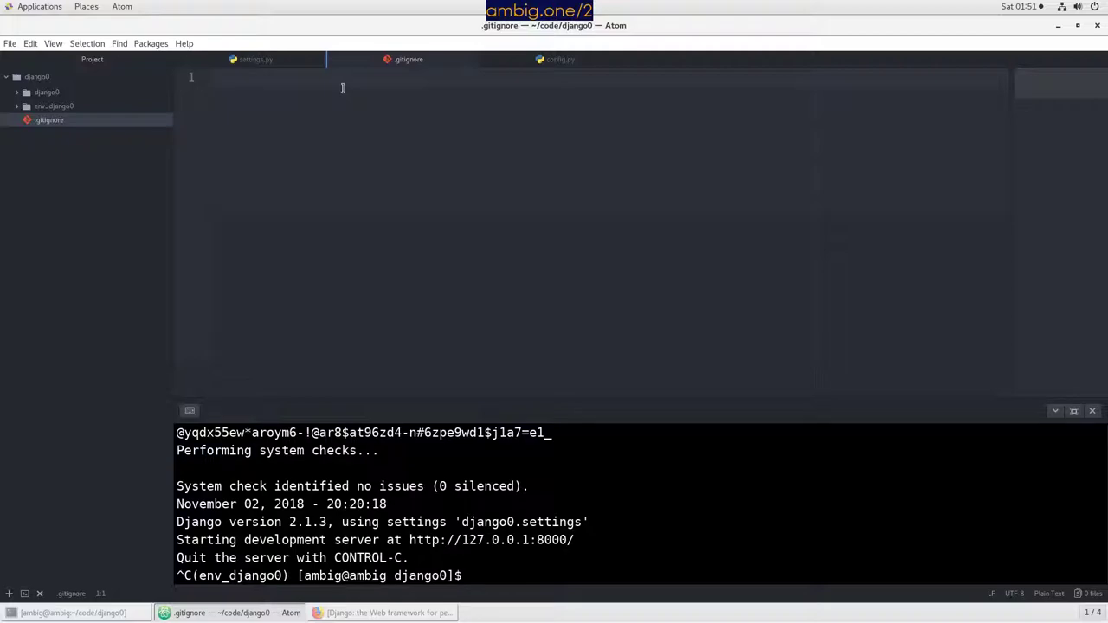
List config.py and env_django0 as the two .gitignore entries
type("config.")
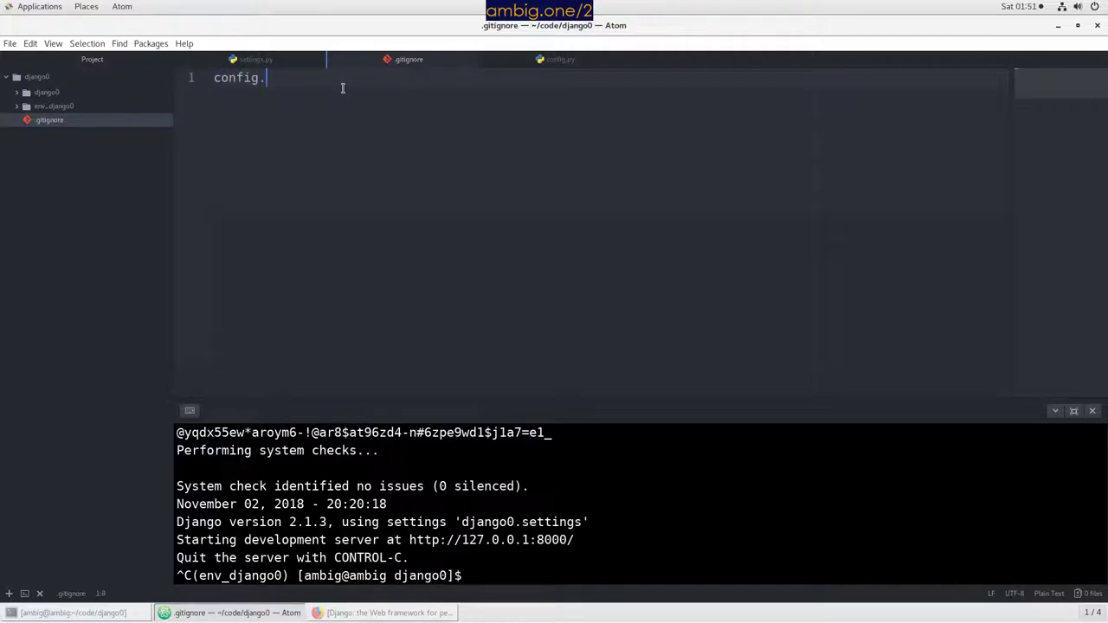
type("py")
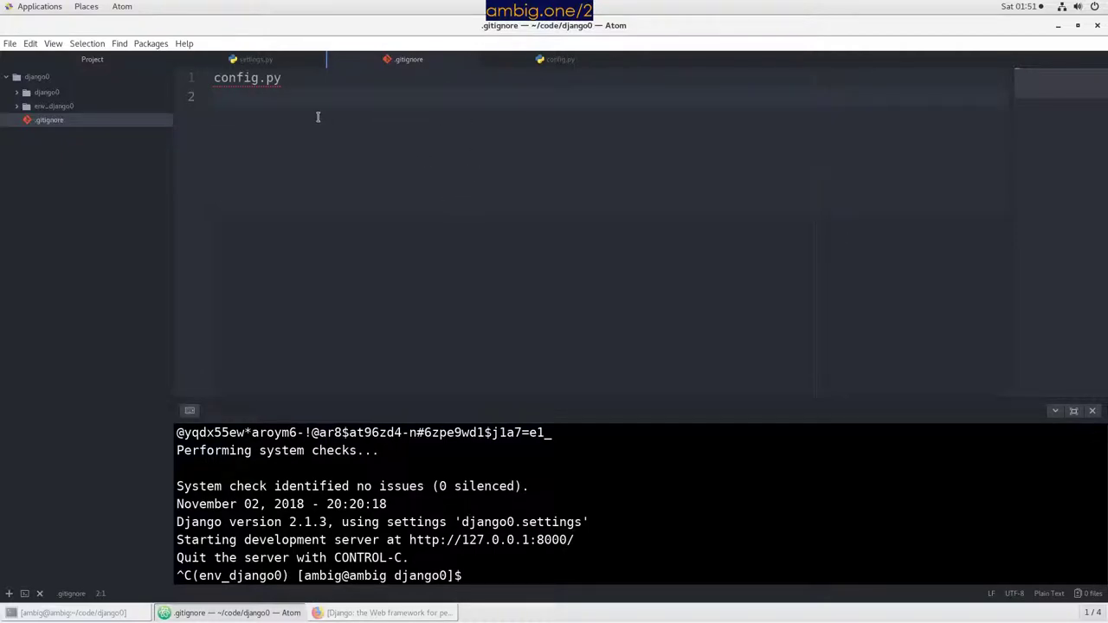
double_click(236, 76)
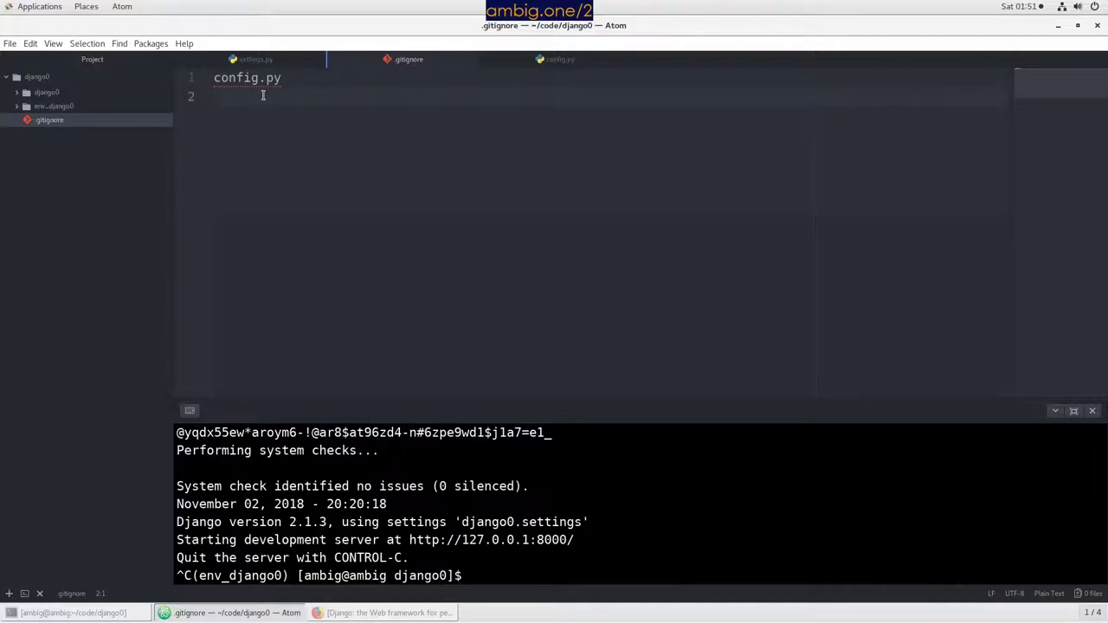
type("env")
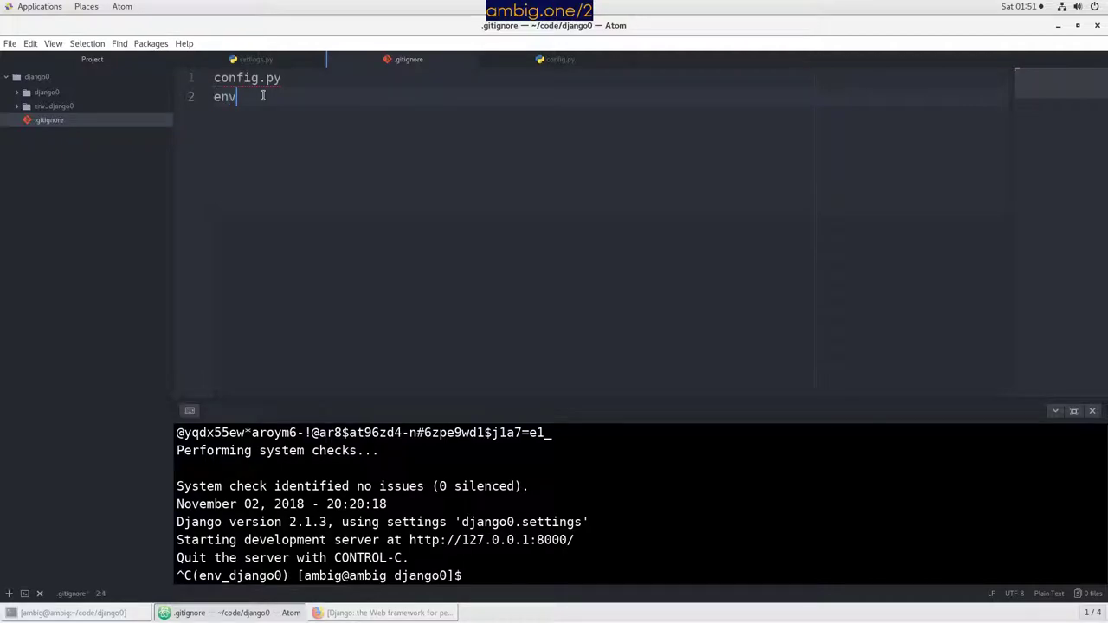
type("_dja")
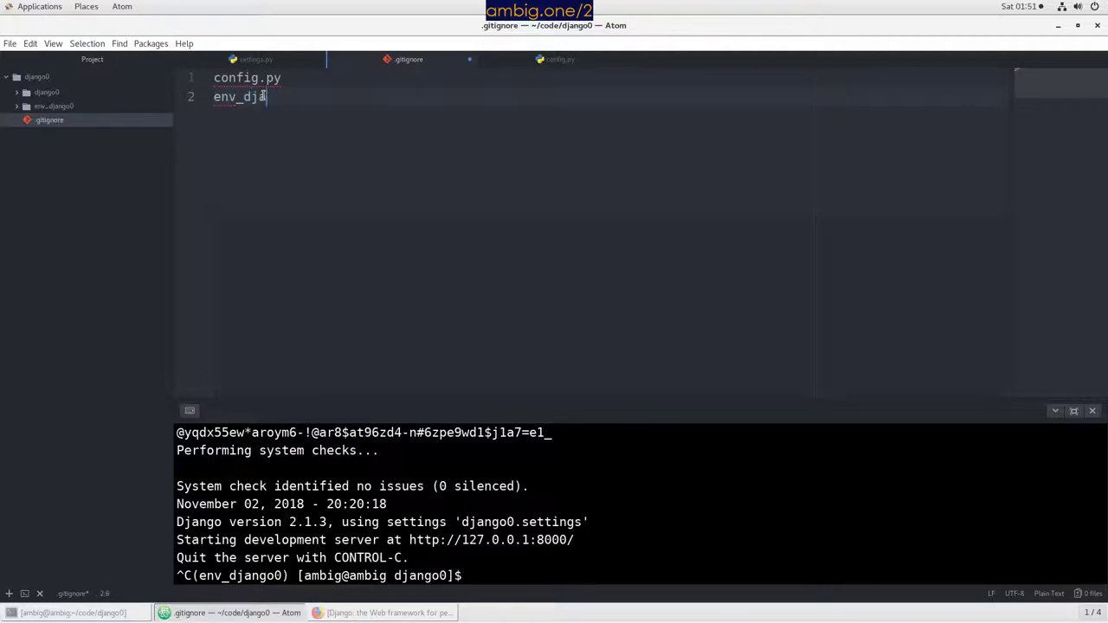
type("ngo0")
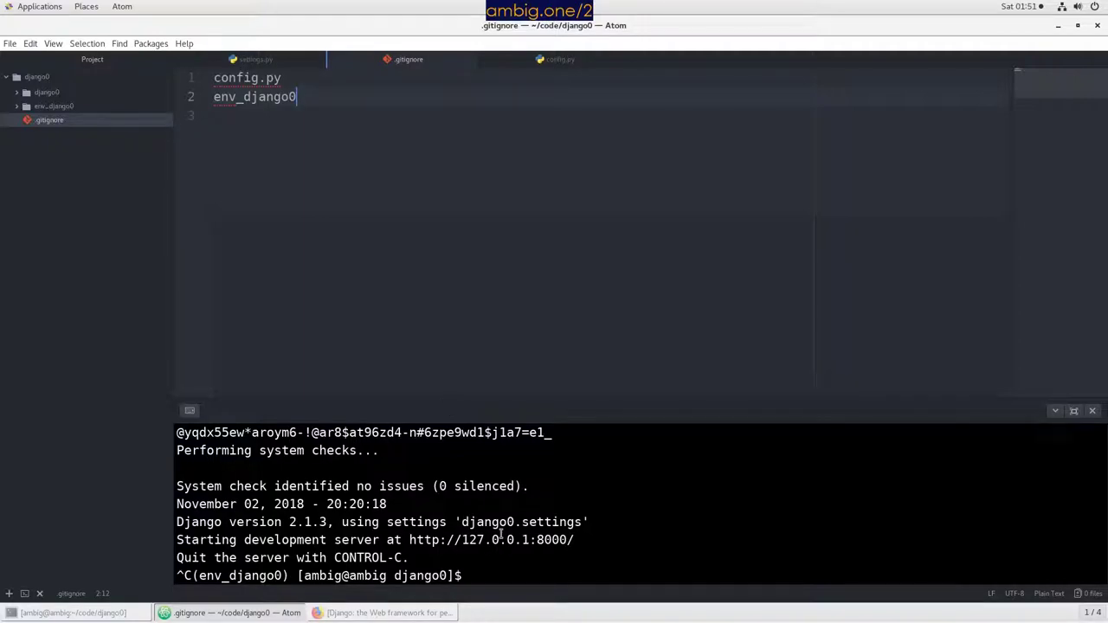
Move up a folder and run pip freeze > requirements.txt listing Django==2.1.3 and pytz==2018.7
type("ls")
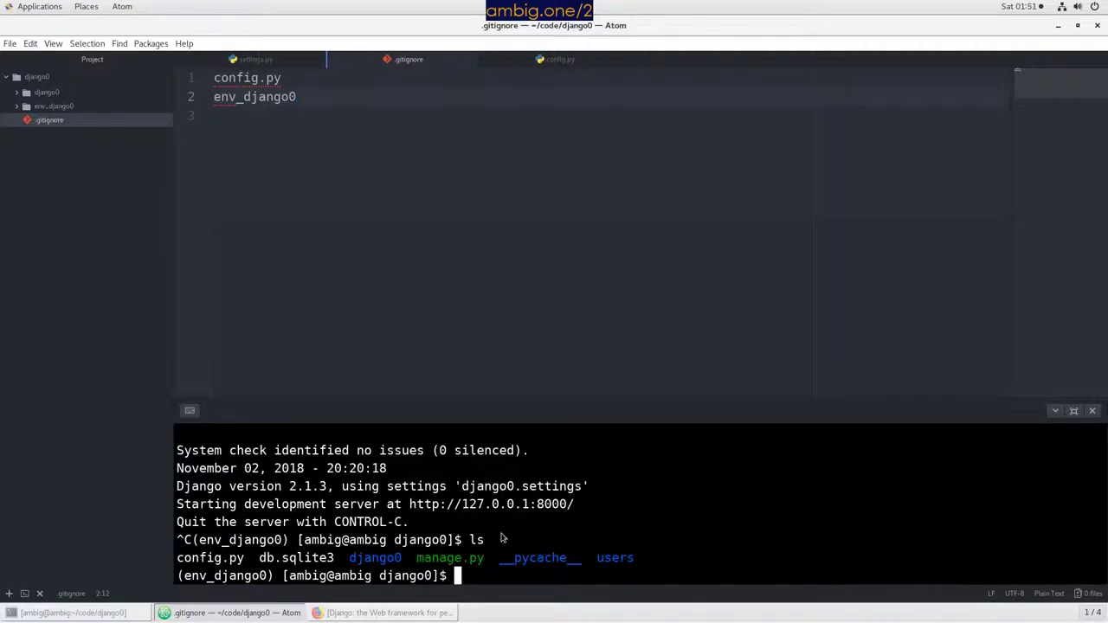
type("cd")
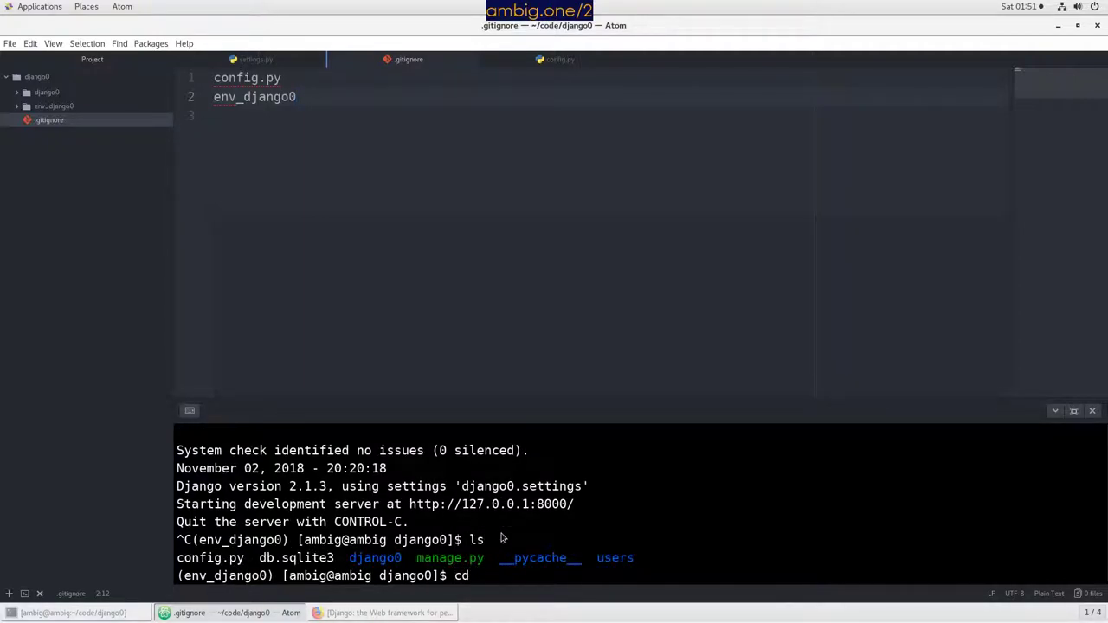
type("lls")
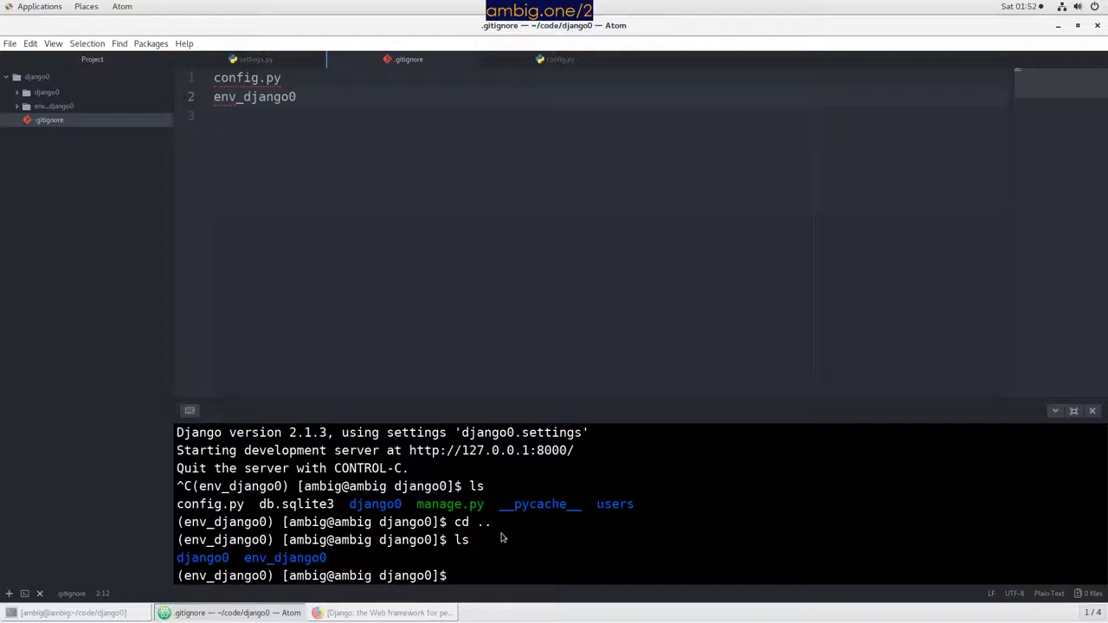
type("pip")
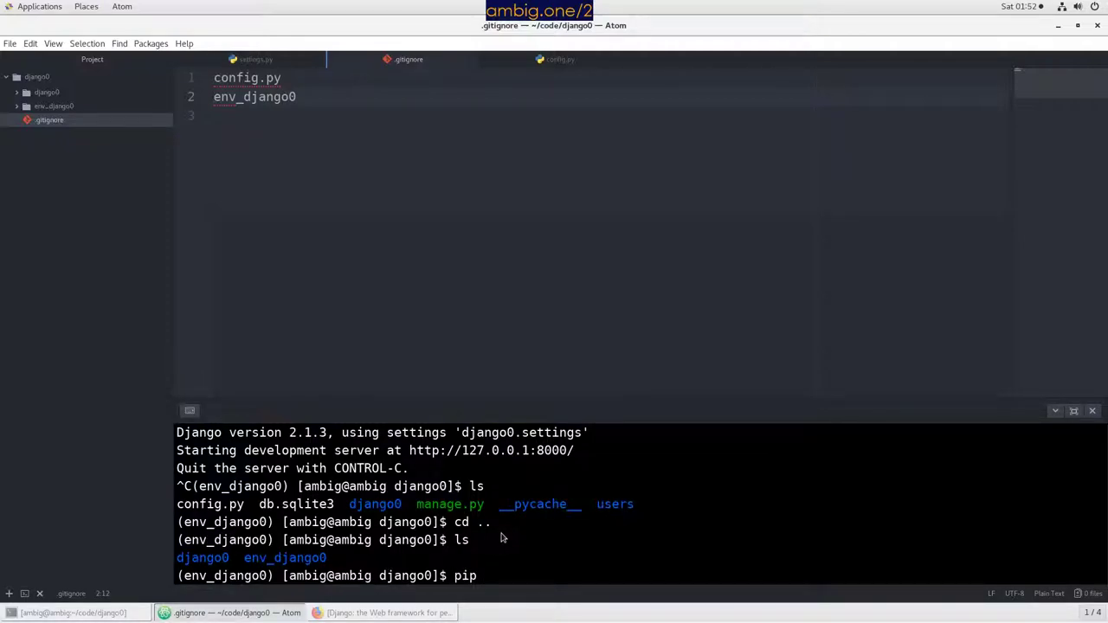
type("freeze")
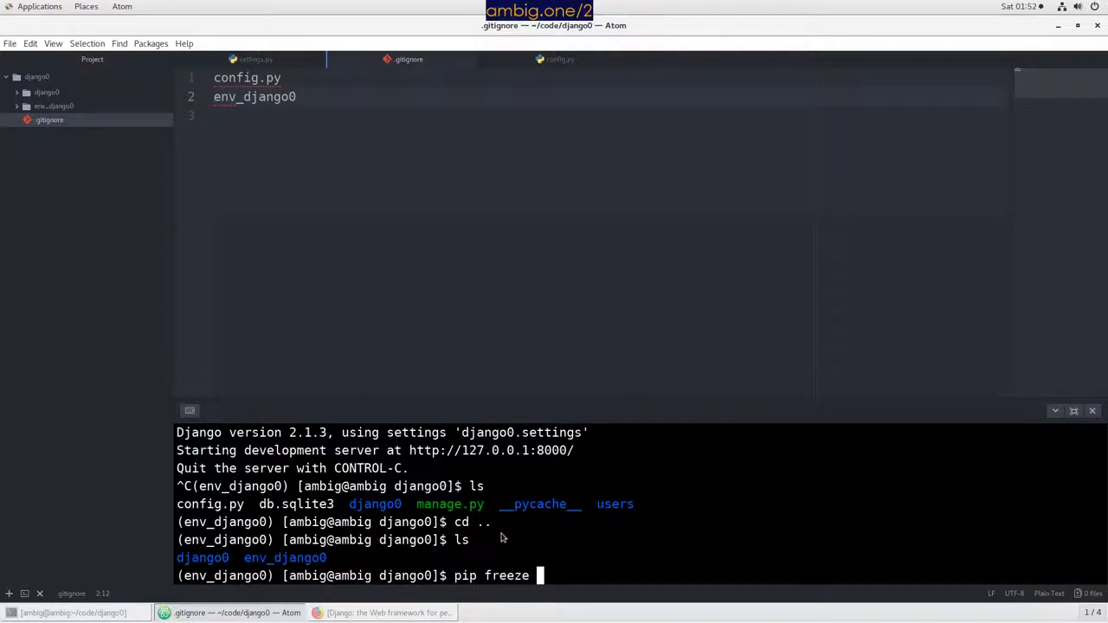
type("> requirements.t")
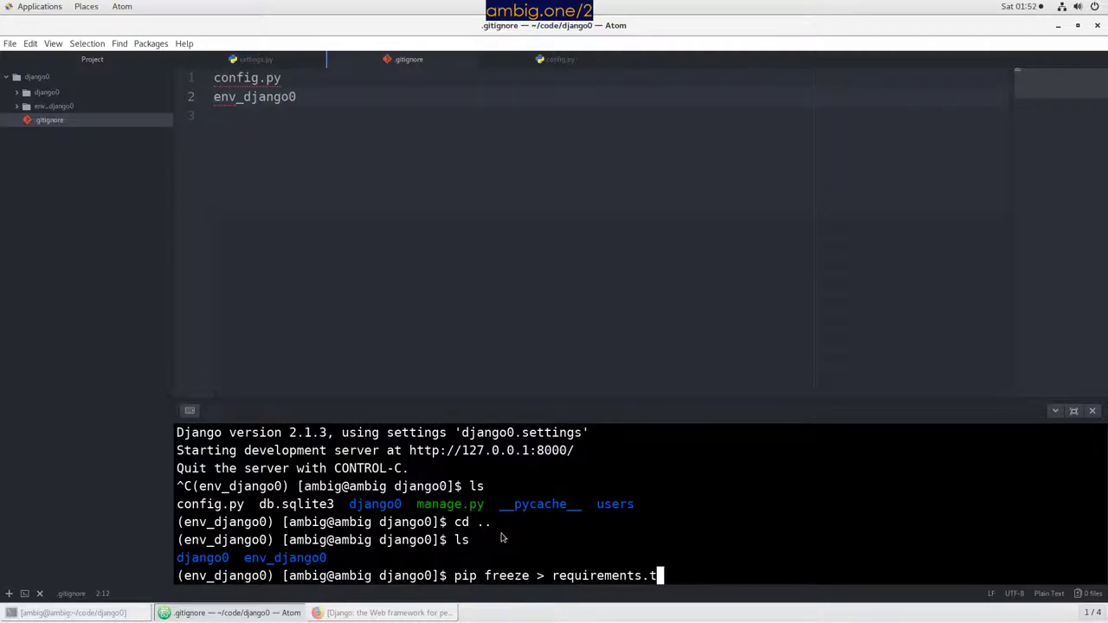
key("Return")
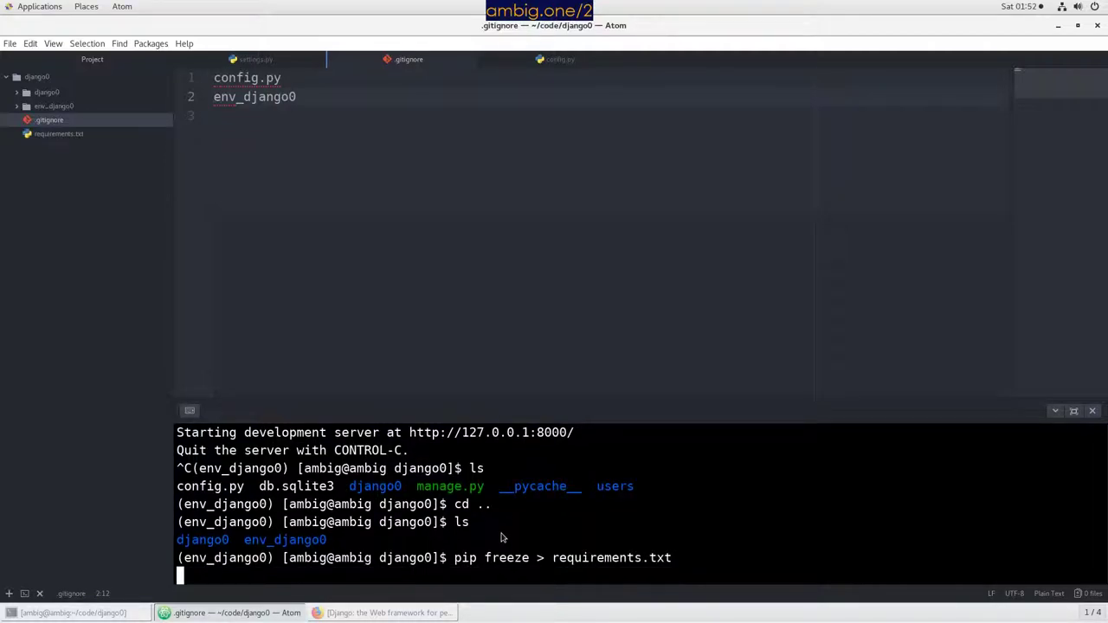
key("Return")
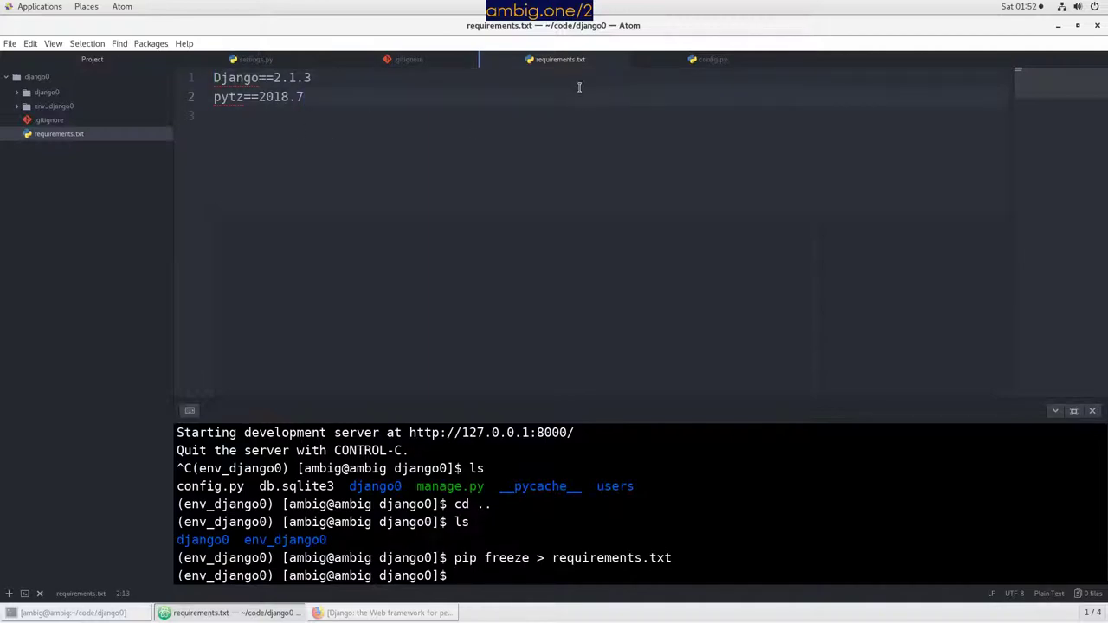
mouse_move(561, 59)
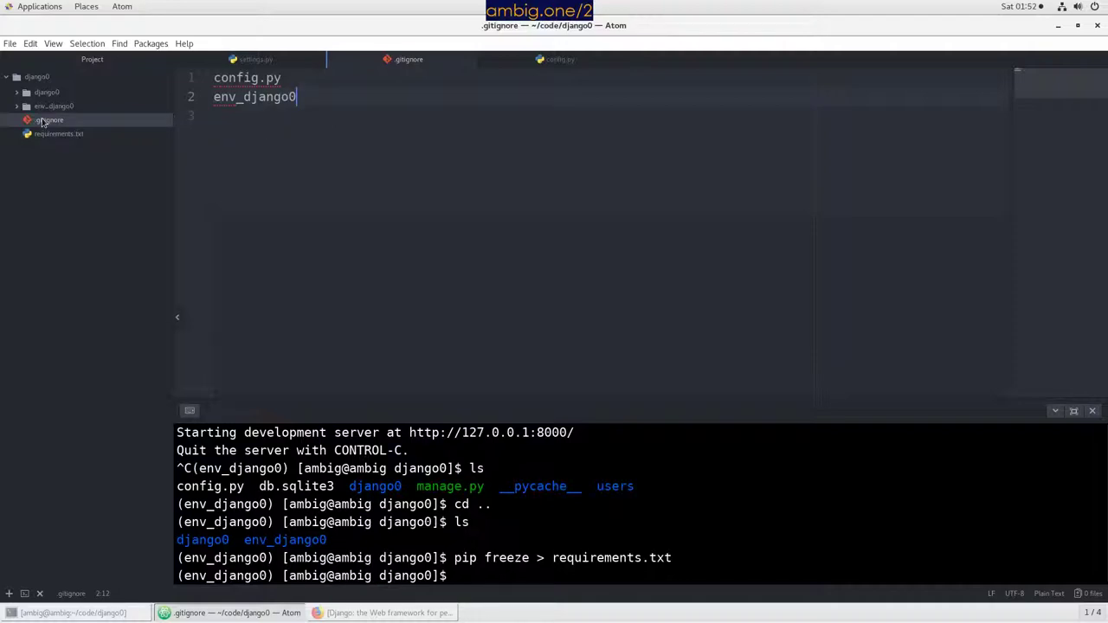
left_click(55, 106)
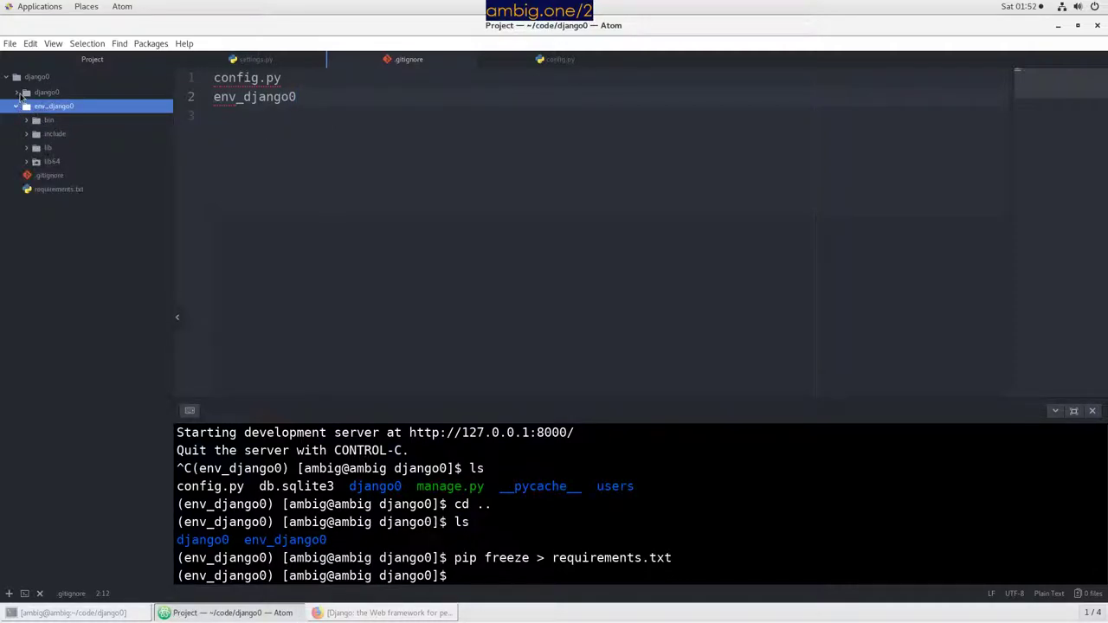
left_click(26, 92)
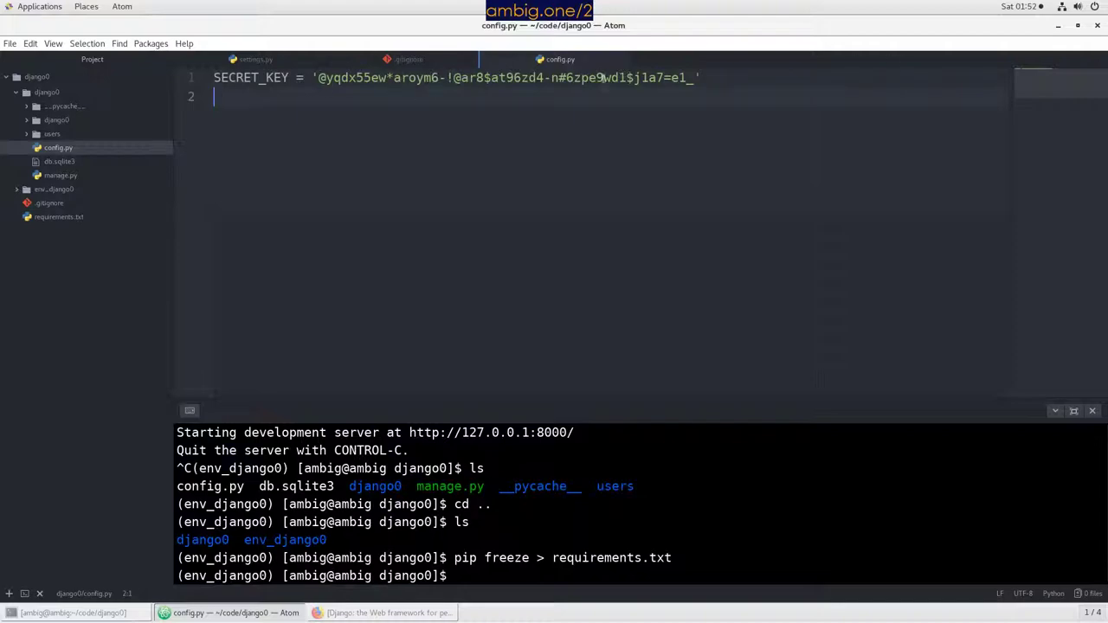
mouse_move(622, 58)
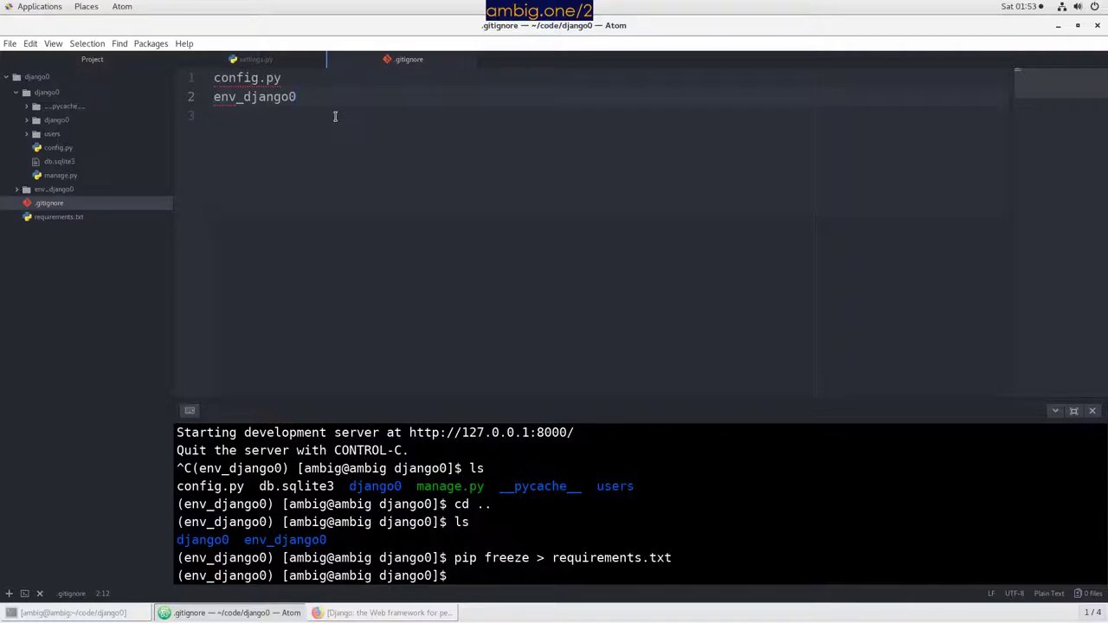
left_click(294, 97)
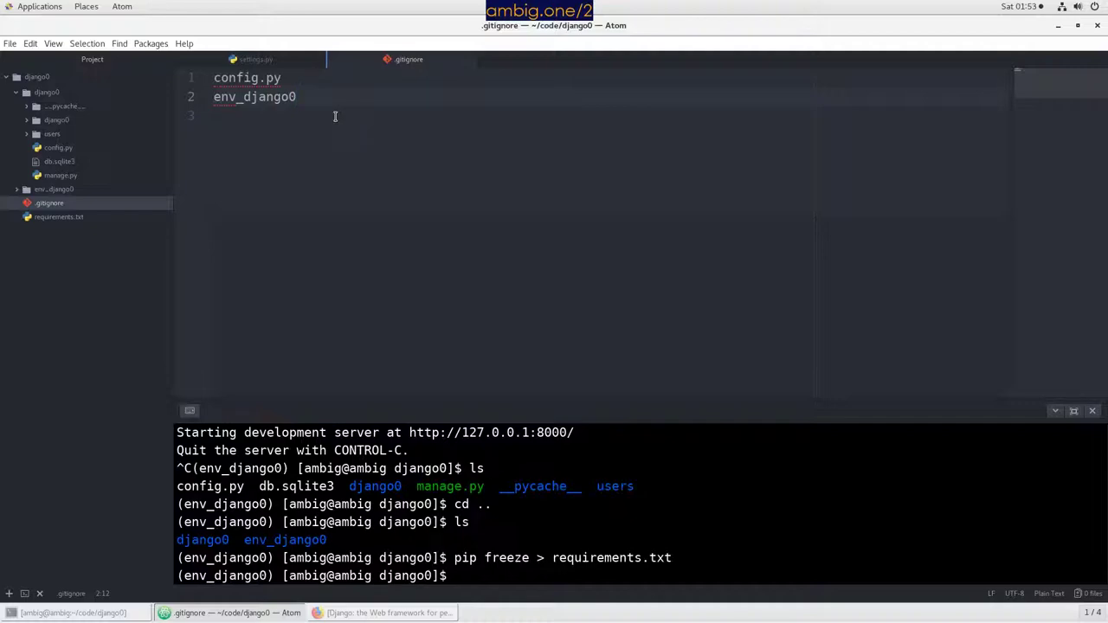
left_click(294, 97)
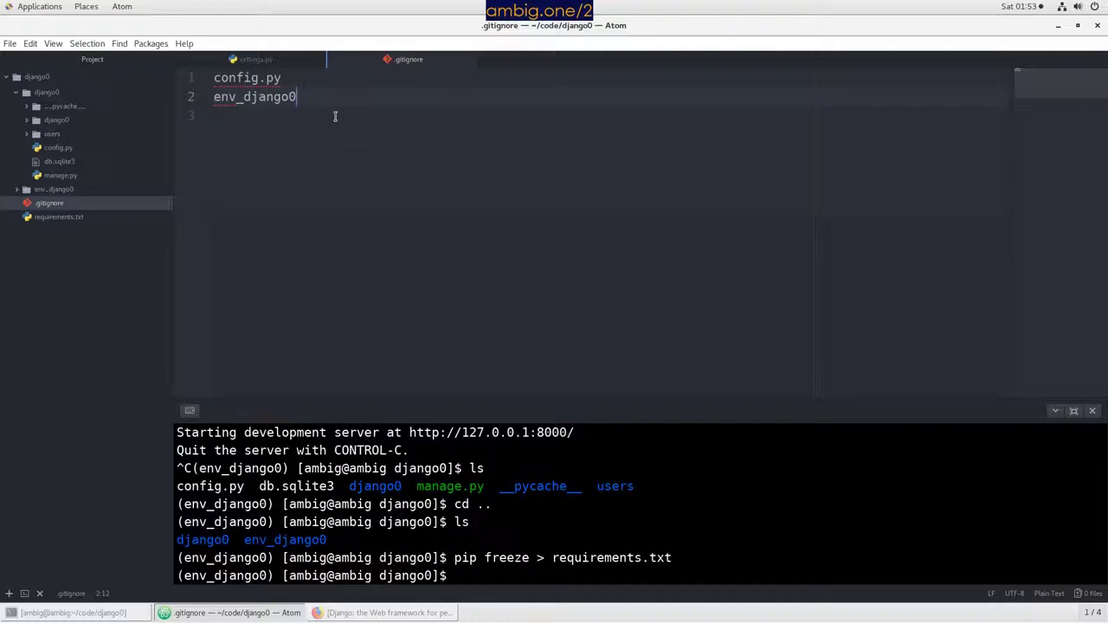
mouse_move(734, 423)
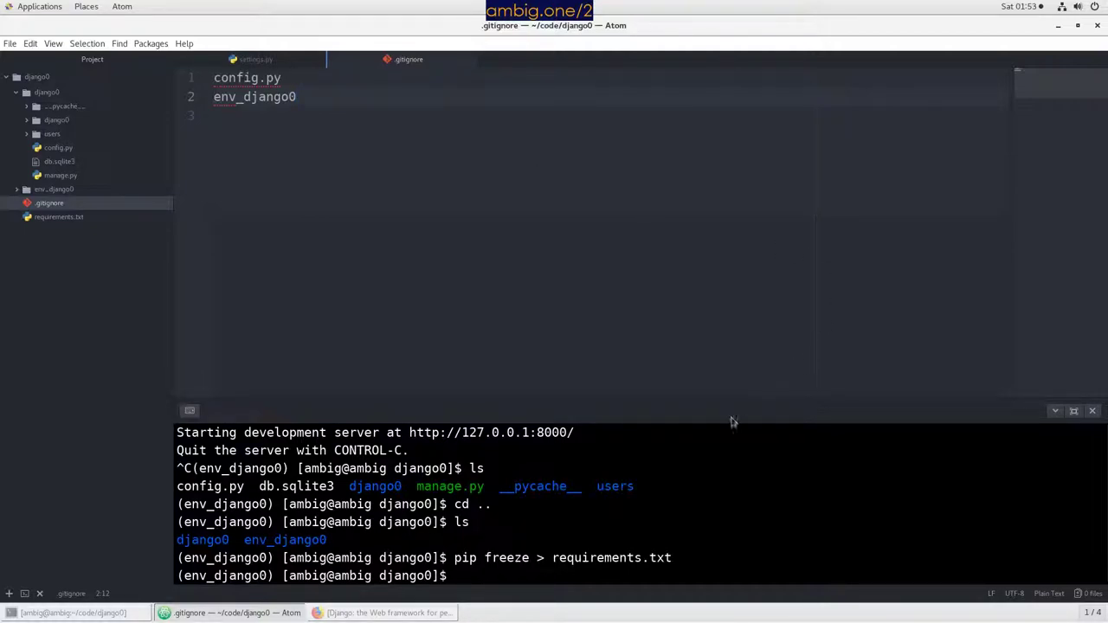
mouse_move(662, 495)
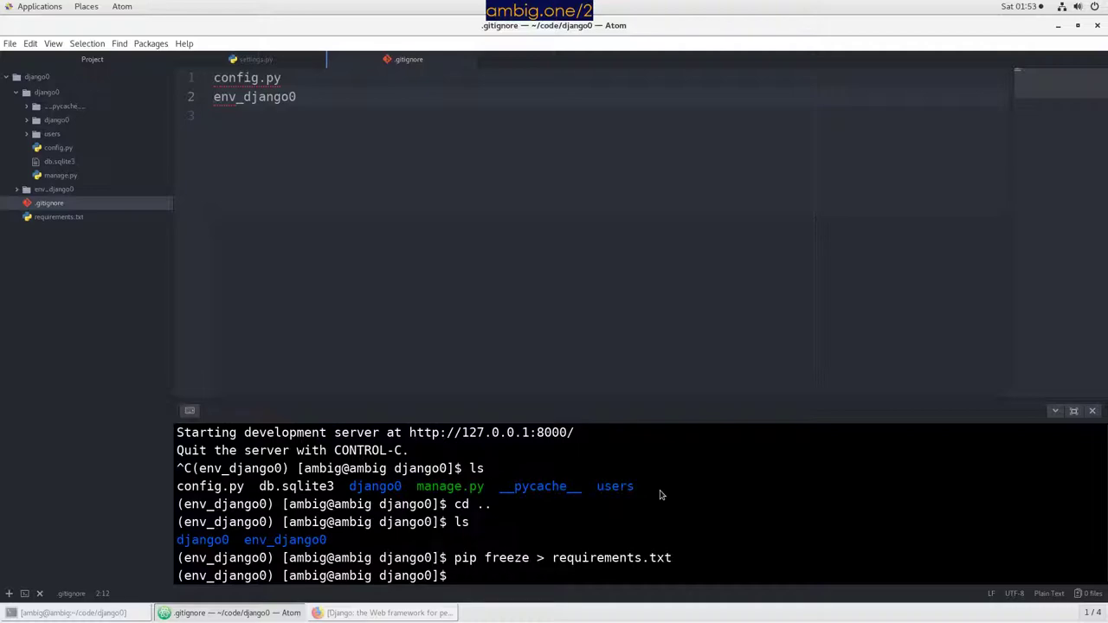